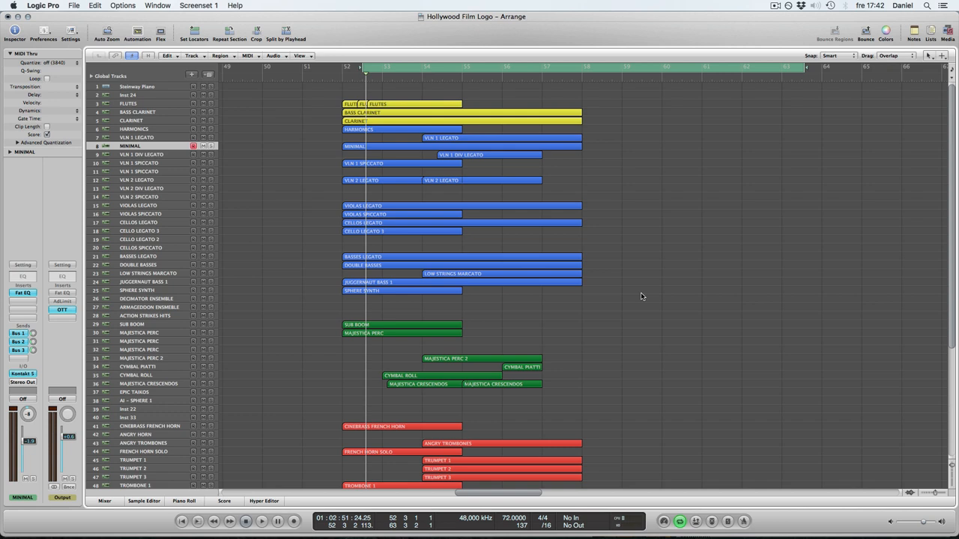
pyautogui.moveTo(492, 318)
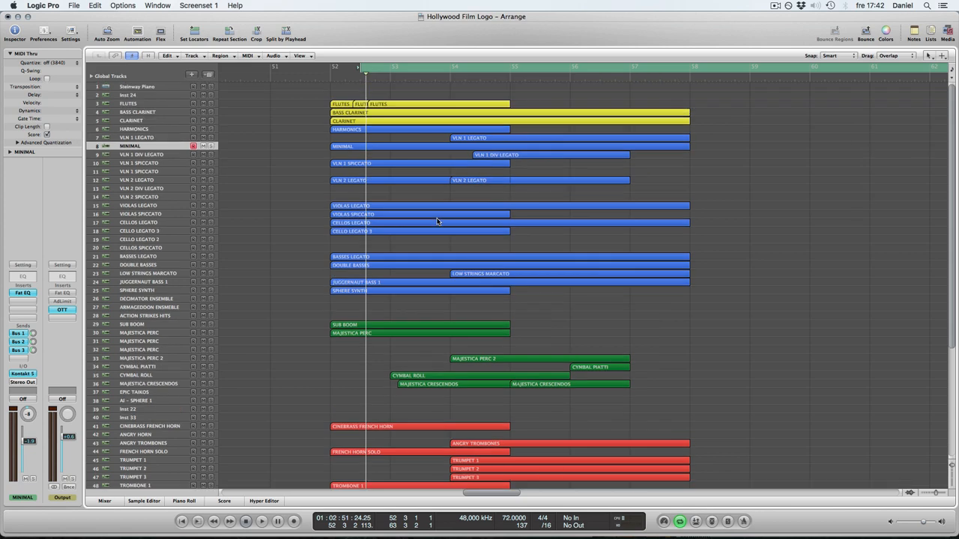
pyautogui.moveTo(474, 184)
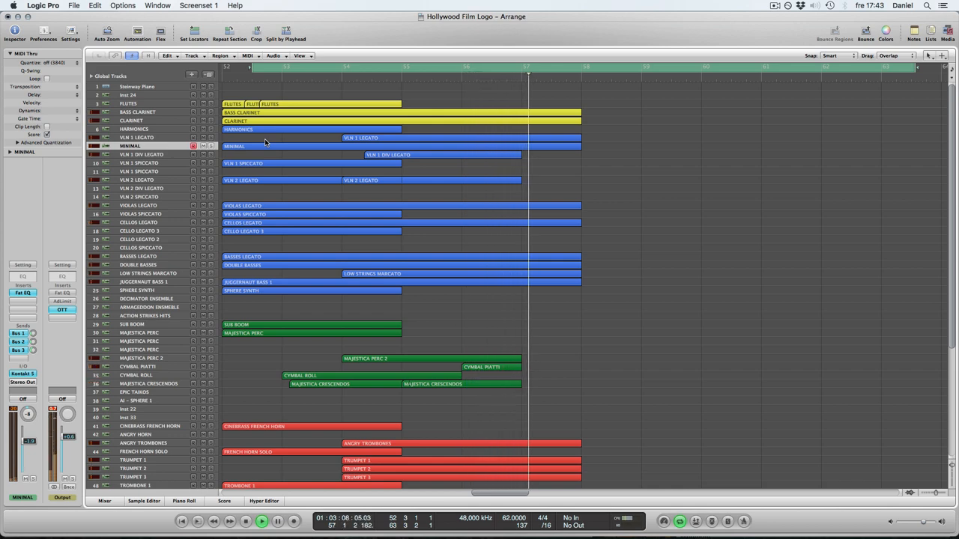
# Increase the track height in the Arrange area so region contents read more clearly.
pyautogui.click(262, 520)
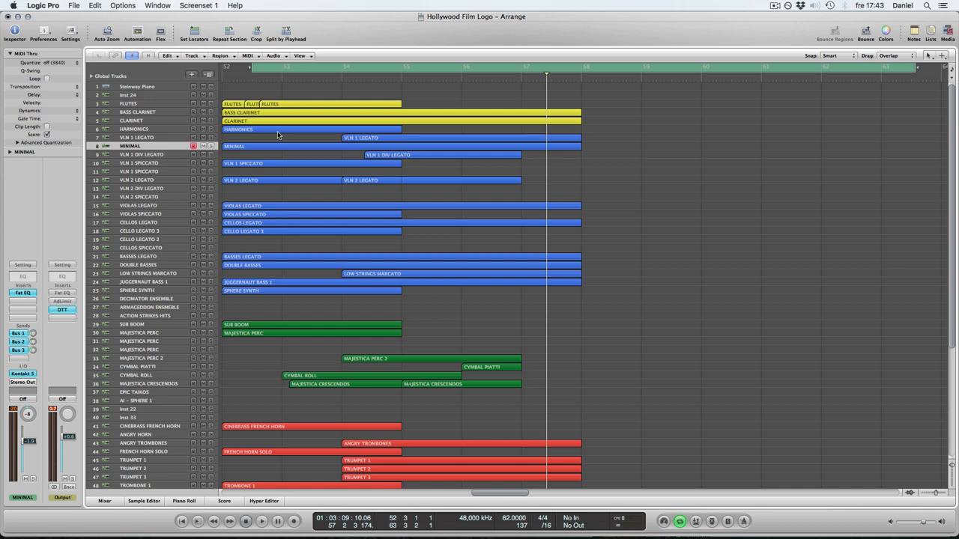
pyautogui.scroll(-3)
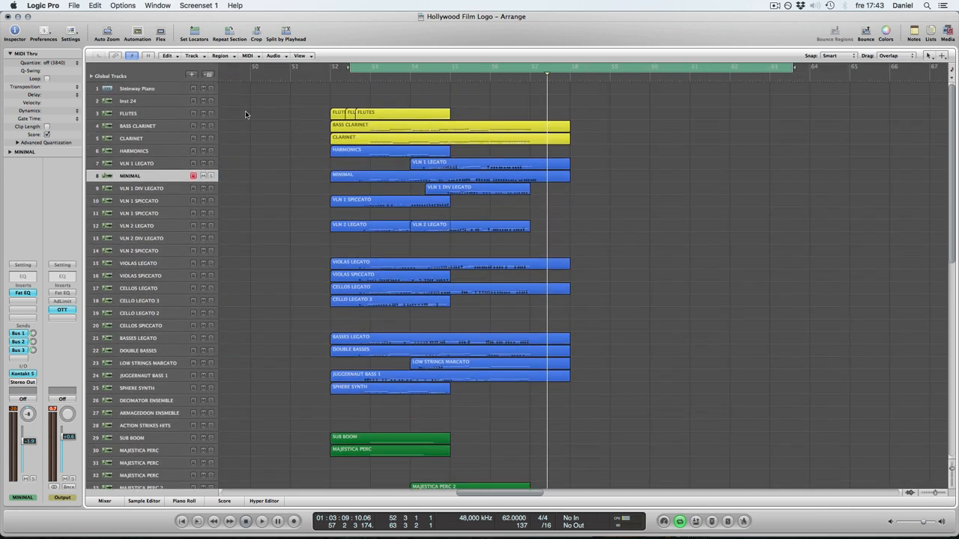
pyautogui.moveTo(289, 143)
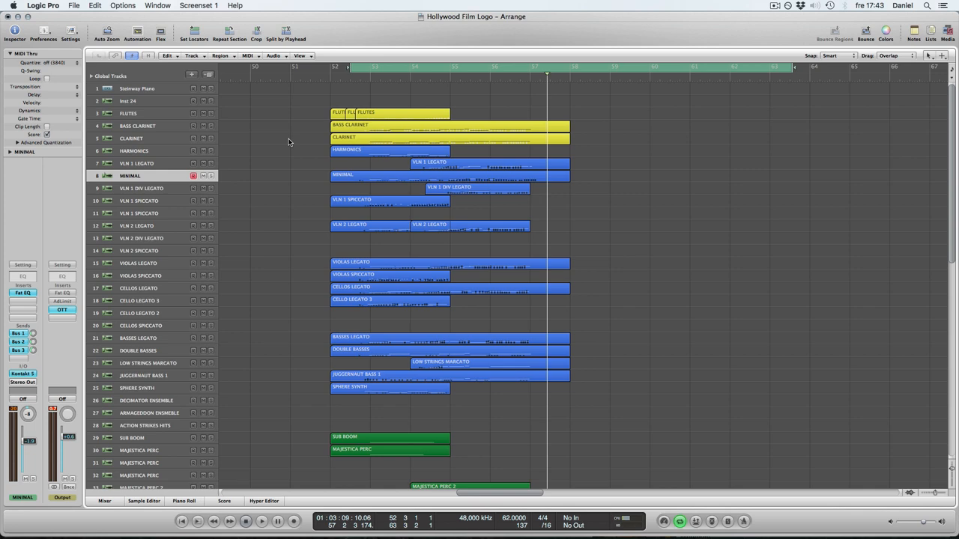
pyautogui.click(142, 114)
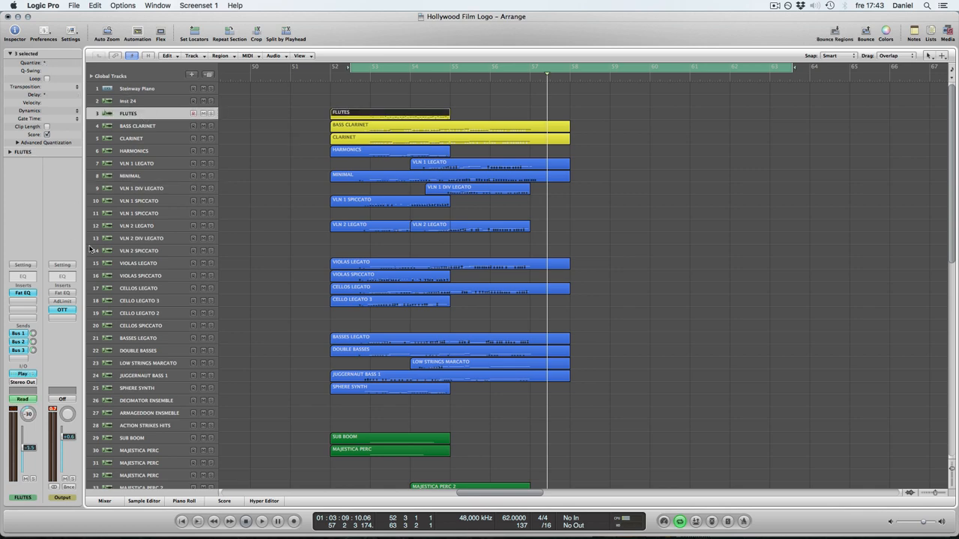
pyautogui.moveTo(22, 292)
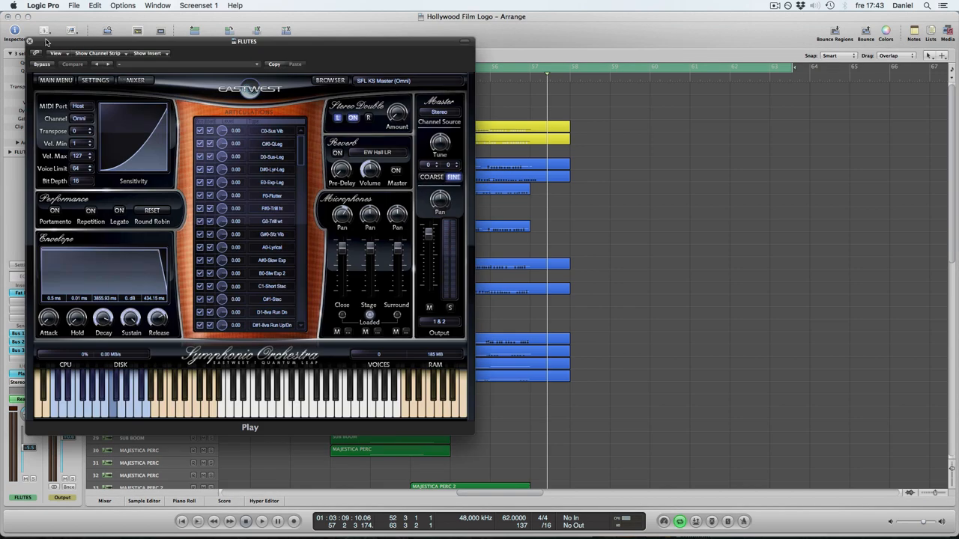
pyautogui.click(31, 42)
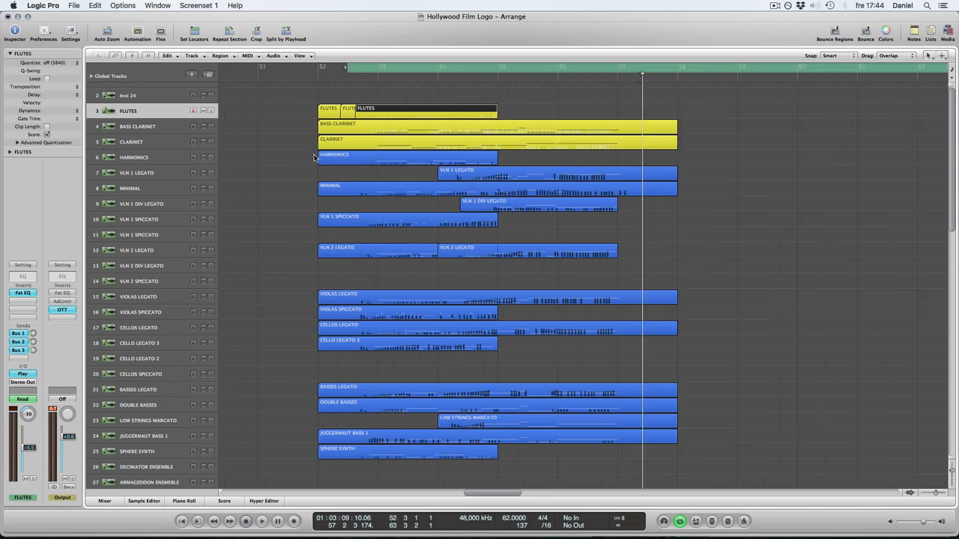
# Scroll down the track list to reach the VLN 1 SPICCATO track.
pyautogui.scroll(-3)
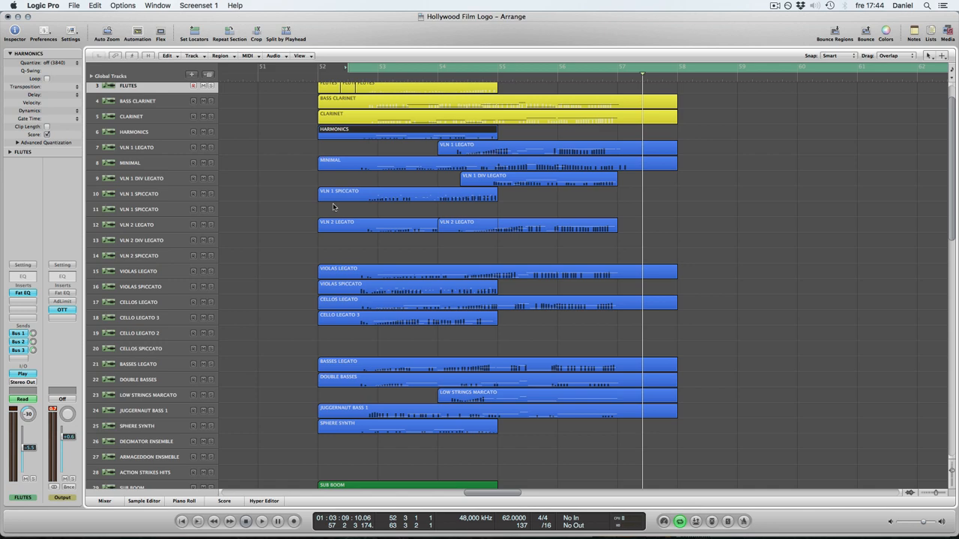
pyautogui.scroll(-3)
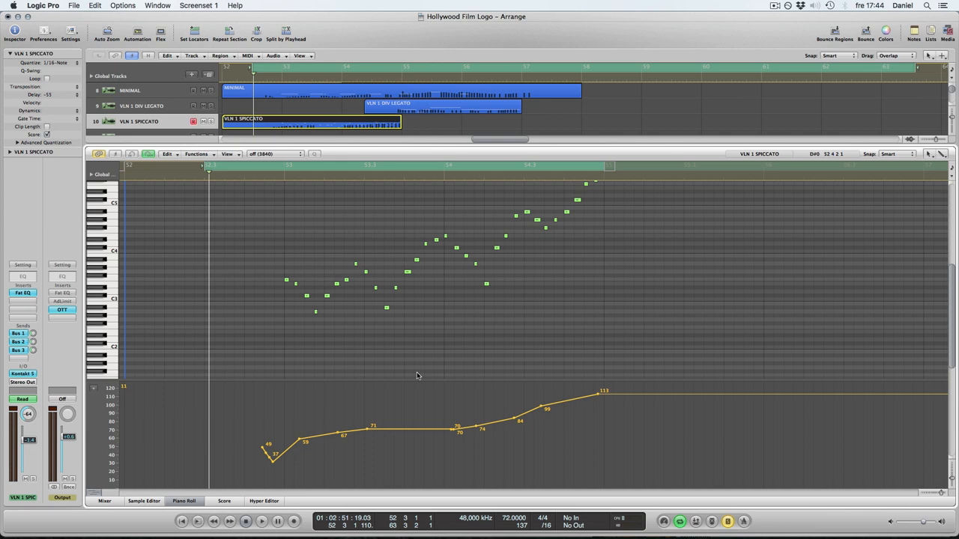
pyautogui.click(260, 521)
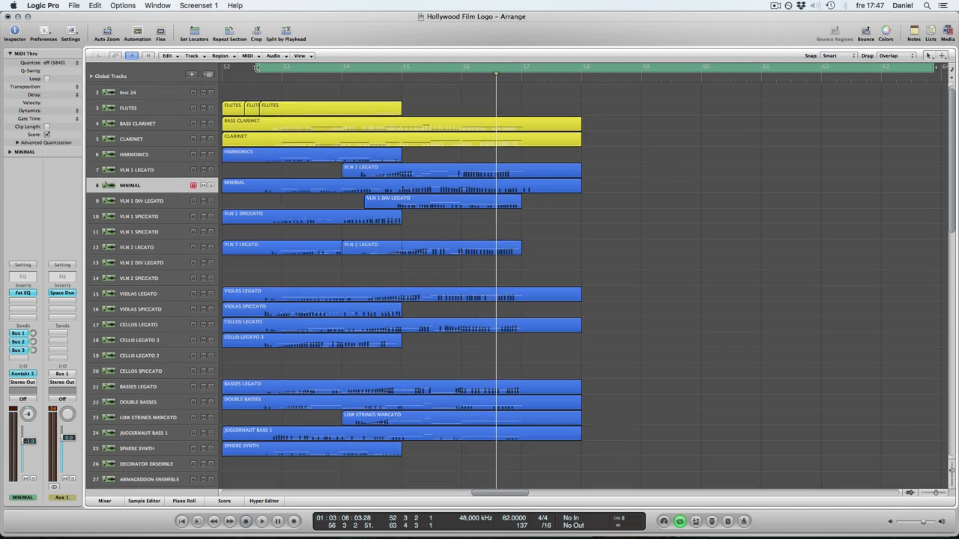
# Move the playhead back to an earlier bar before the string entries.
pyautogui.scroll(-3)
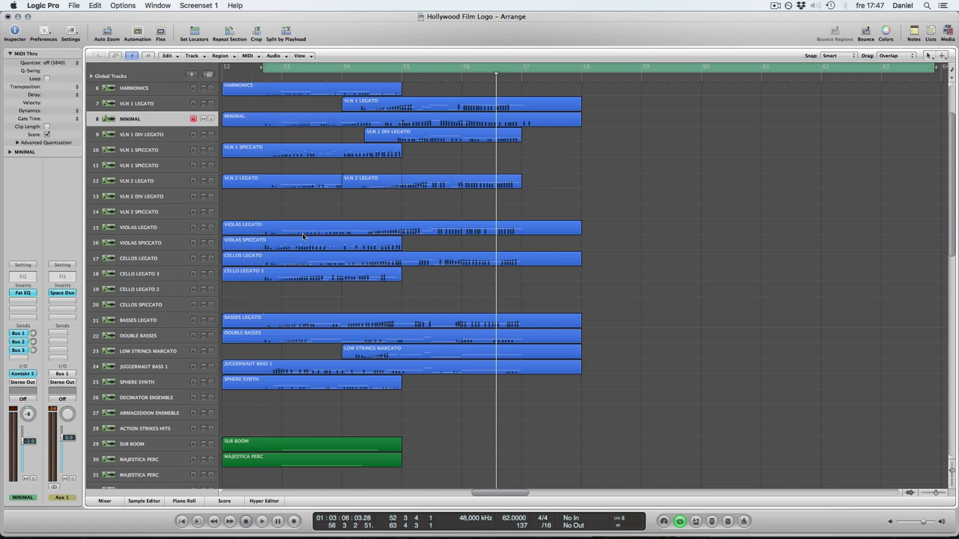
pyautogui.doubleClick(302, 236)
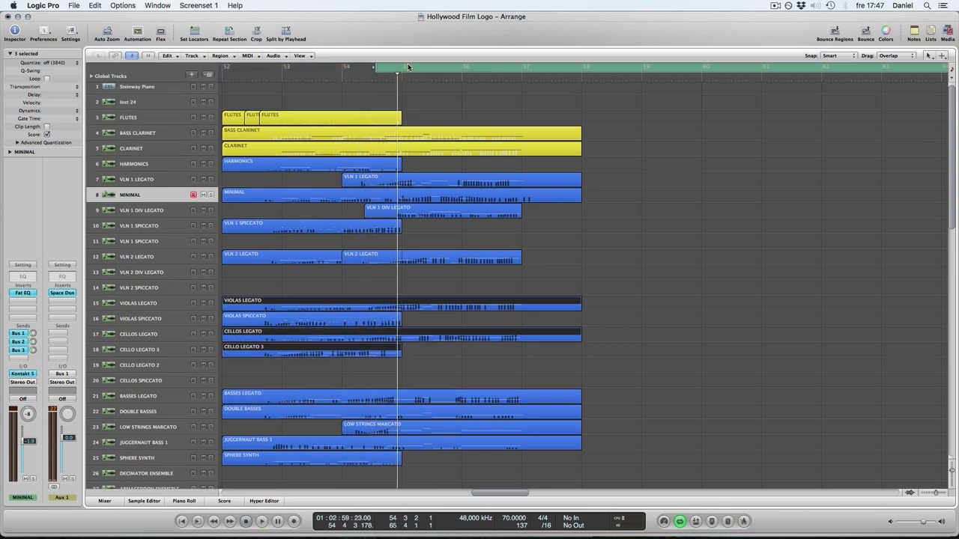
pyautogui.hscroll(3)
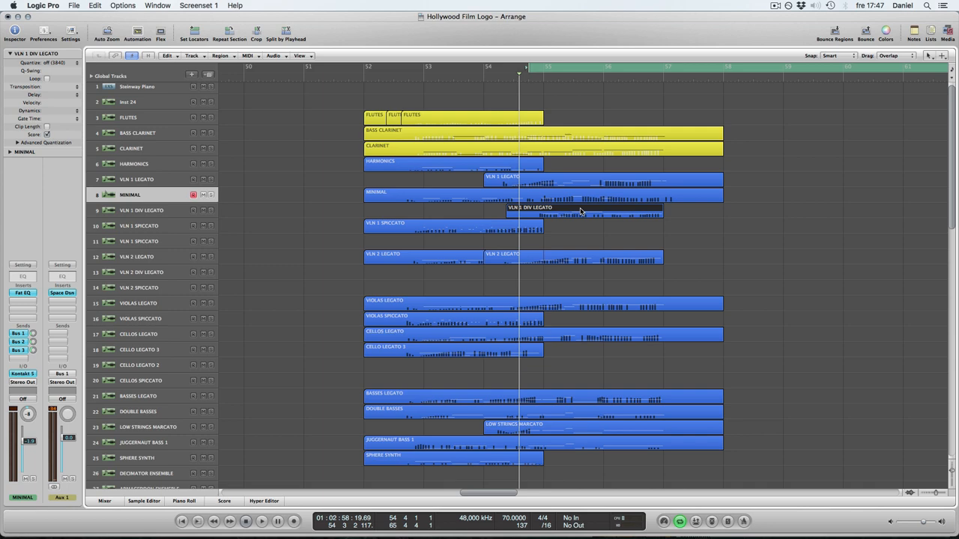
pyautogui.moveTo(605, 253)
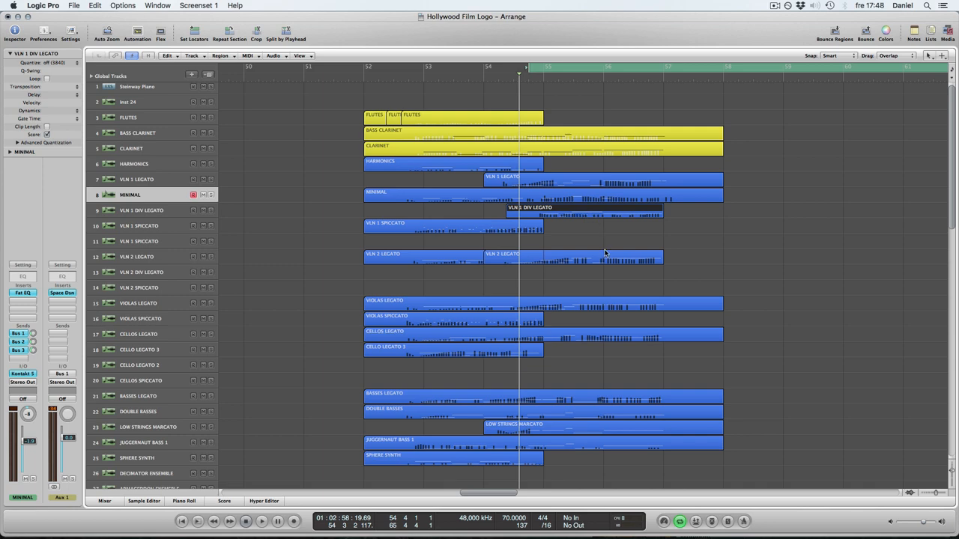
pyautogui.click(605, 184)
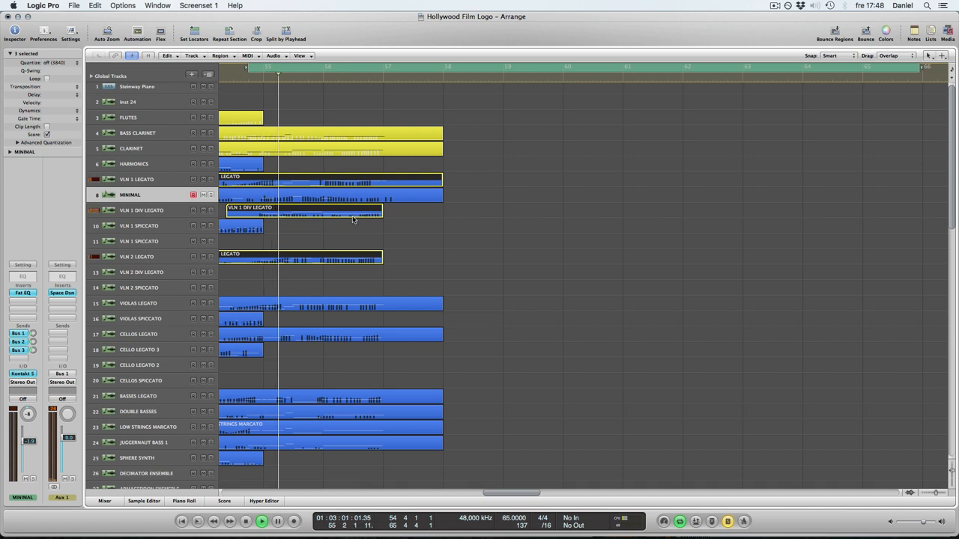
pyautogui.moveTo(504, 459)
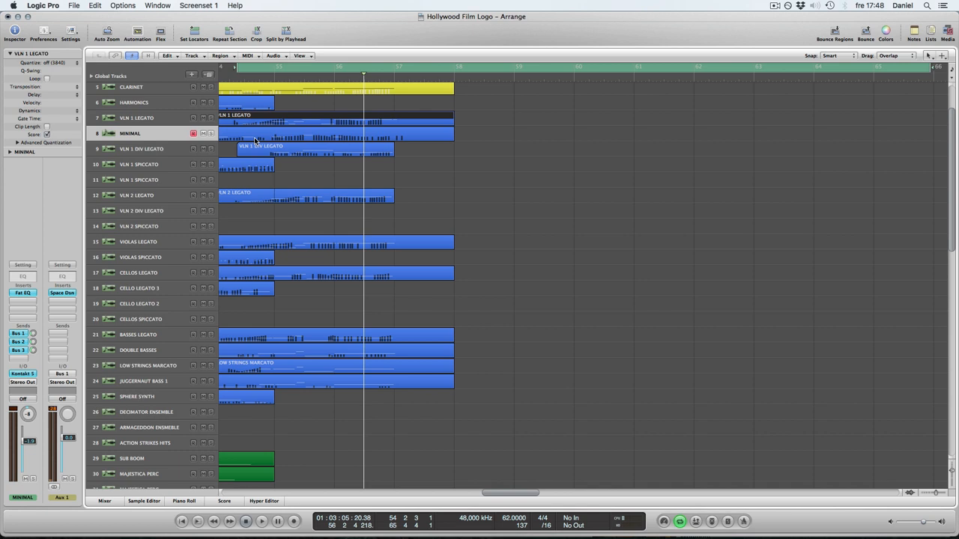
# Scroll down to the LOW STRINGS MARCATO and percussion tracks.
pyautogui.scroll(-3)
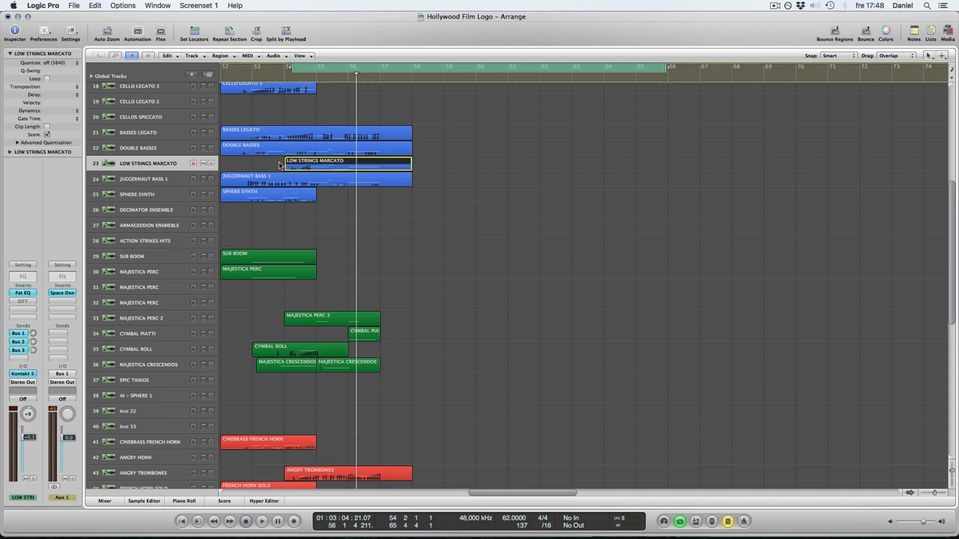
# Select the MAJESTICA PERC 3 percussion region to show its settings in the Inspector.
pyautogui.doubleClick(338, 162)
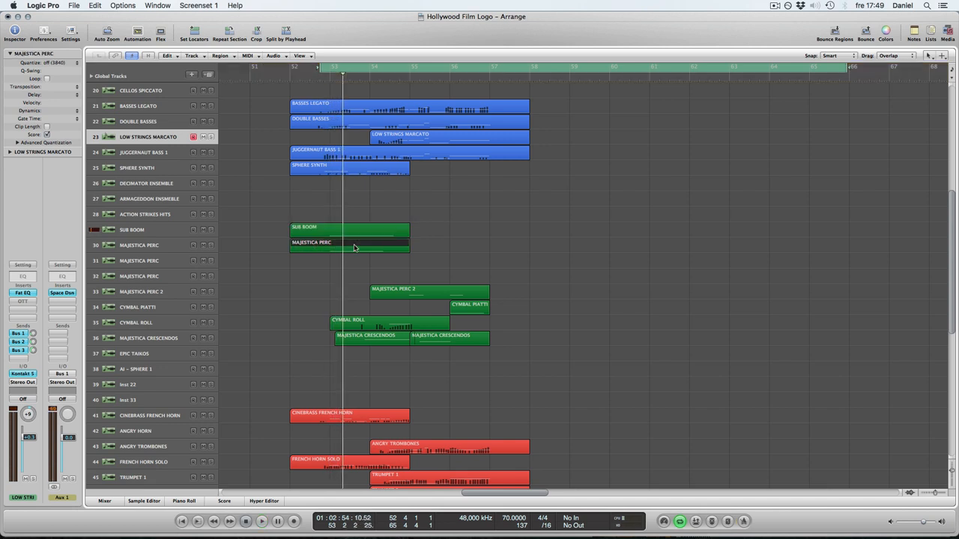
pyautogui.click(351, 246)
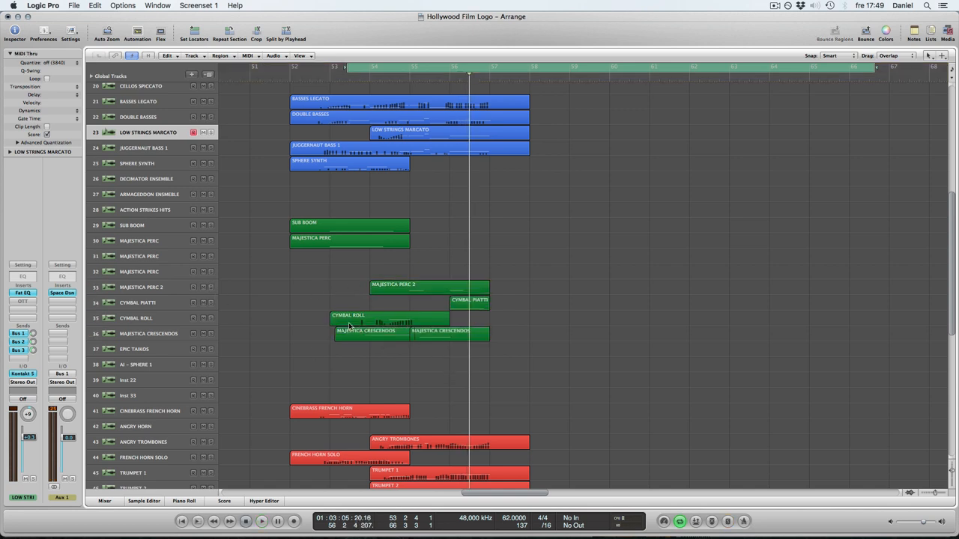
pyautogui.click(371, 333)
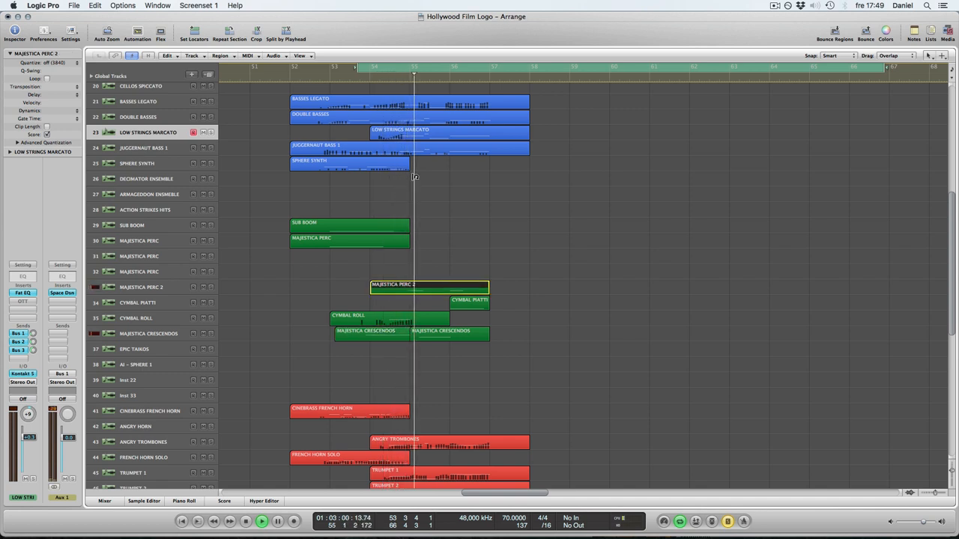
pyautogui.scroll(-3)
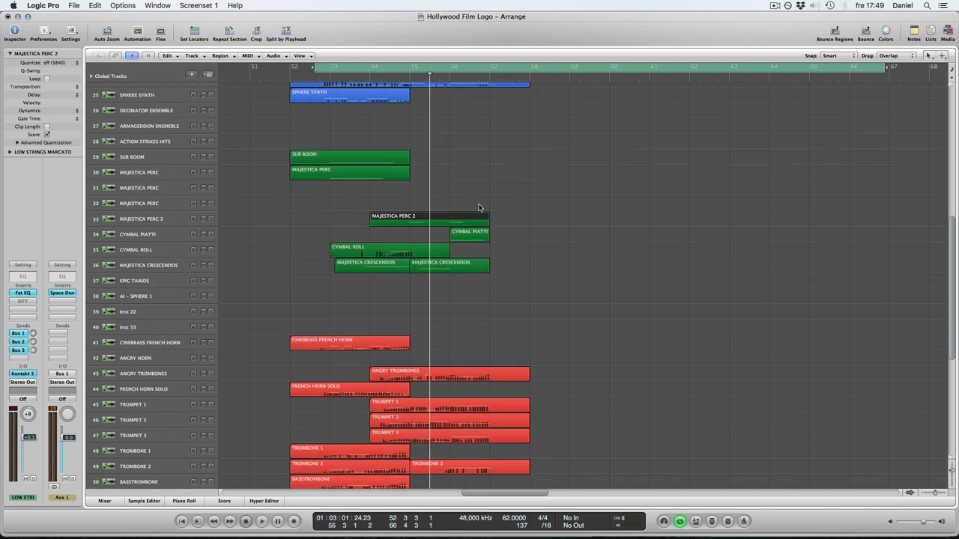
# Scroll the track list down until the red brass tracks are visible.
pyautogui.scroll(3)
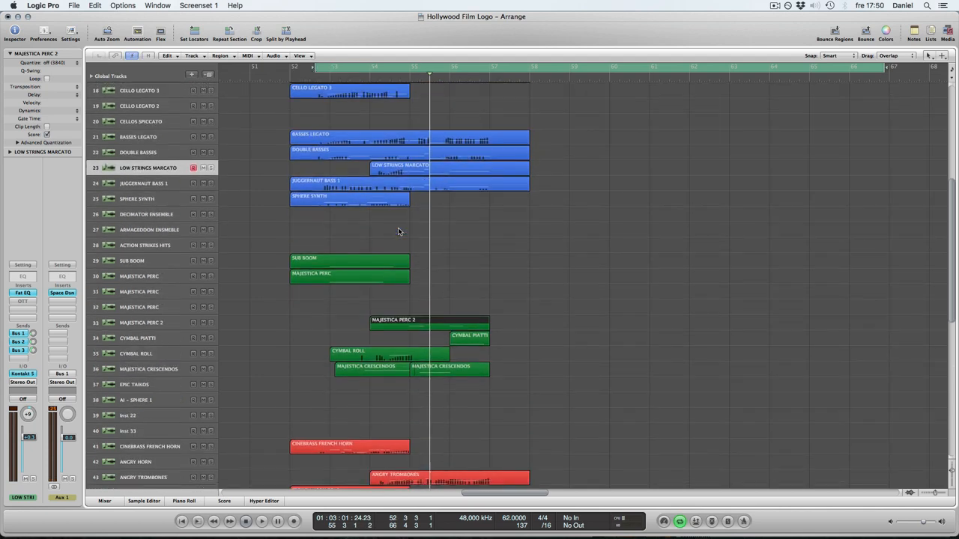
pyautogui.scroll(-3)
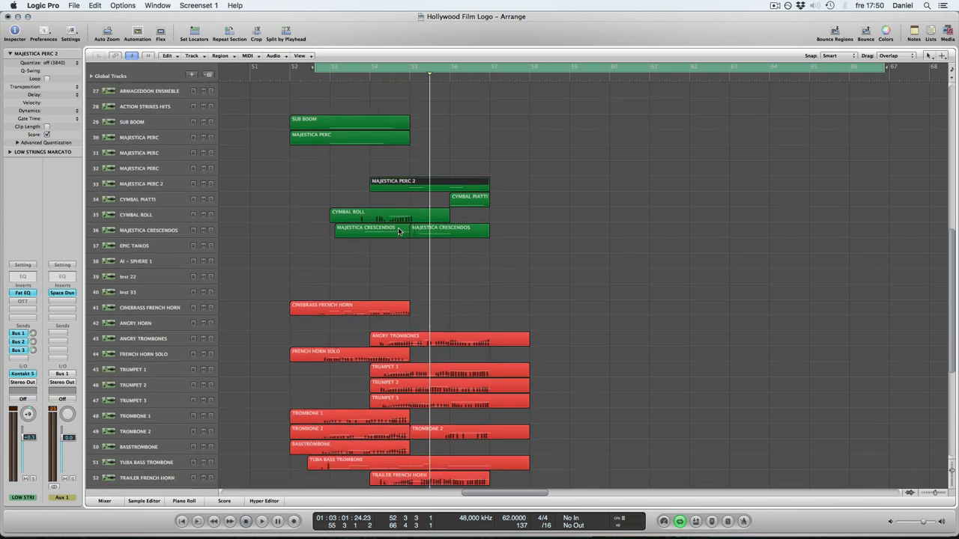
pyautogui.scroll(-3)
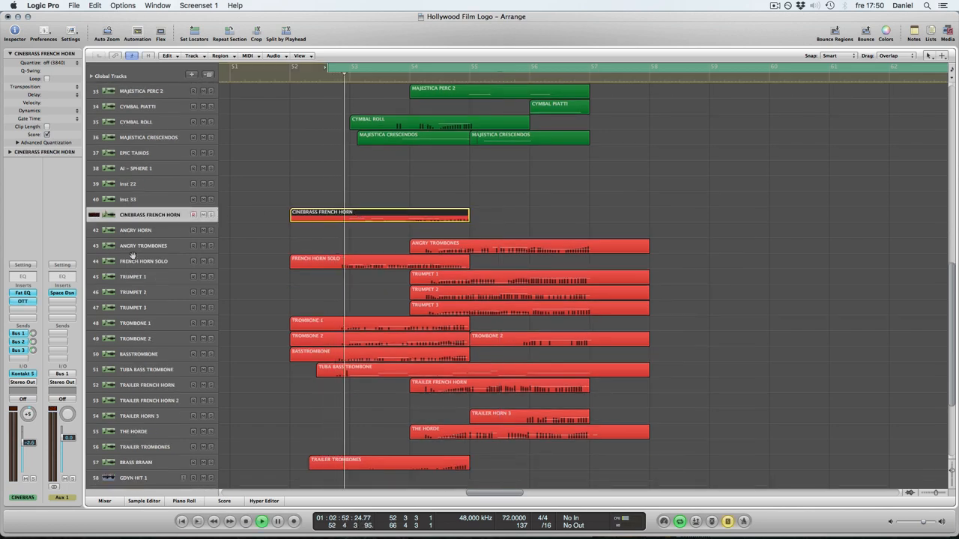
# Check the French Horn Solo track's Kontakt instrument and close its window.
pyautogui.doubleClick(375, 216)
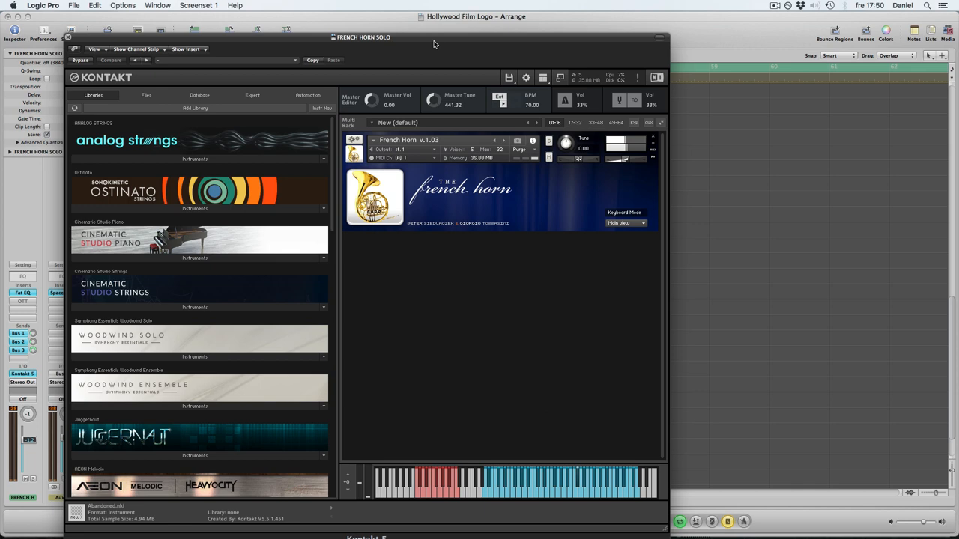
pyautogui.click(66, 37)
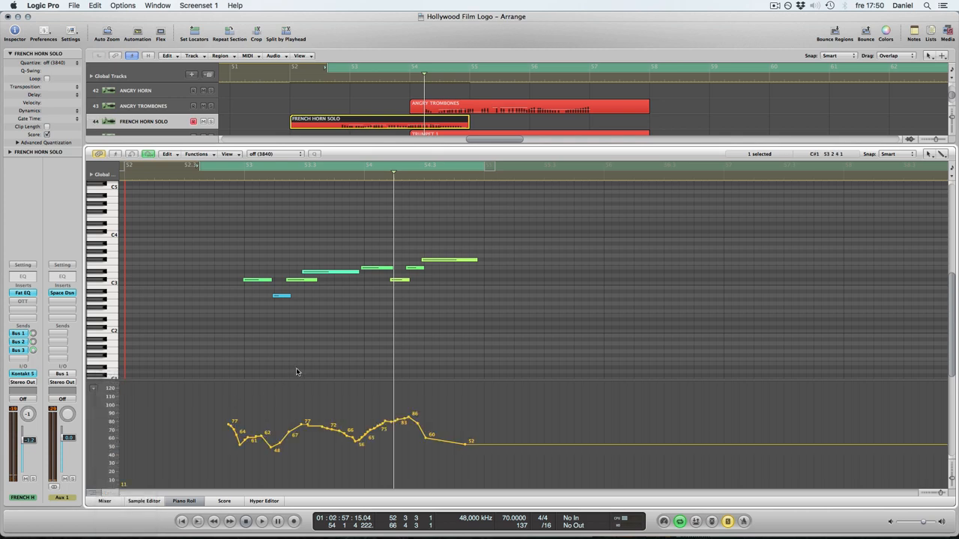
# Close the note editor, then select the CineBrass horn and the three trombone regions.
pyautogui.click(261, 522)
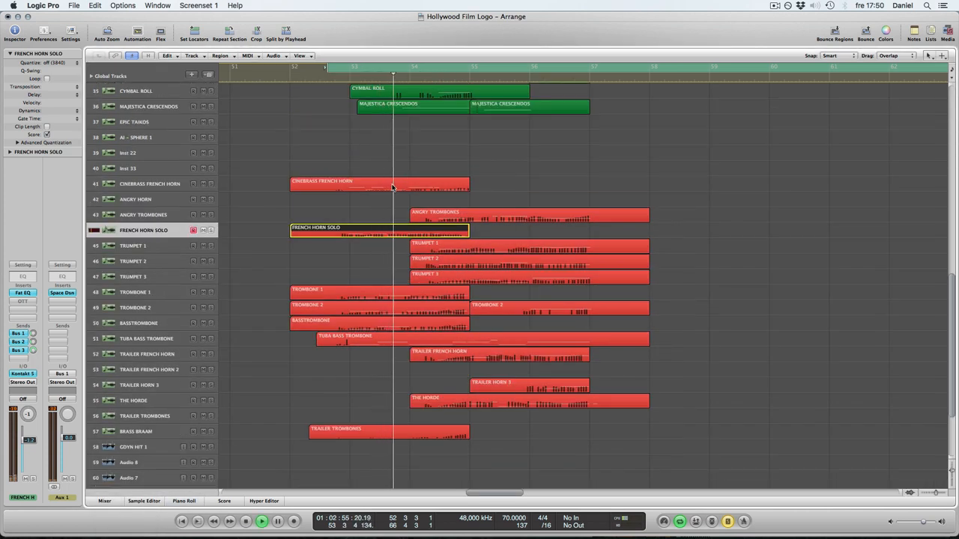
pyautogui.click(375, 183)
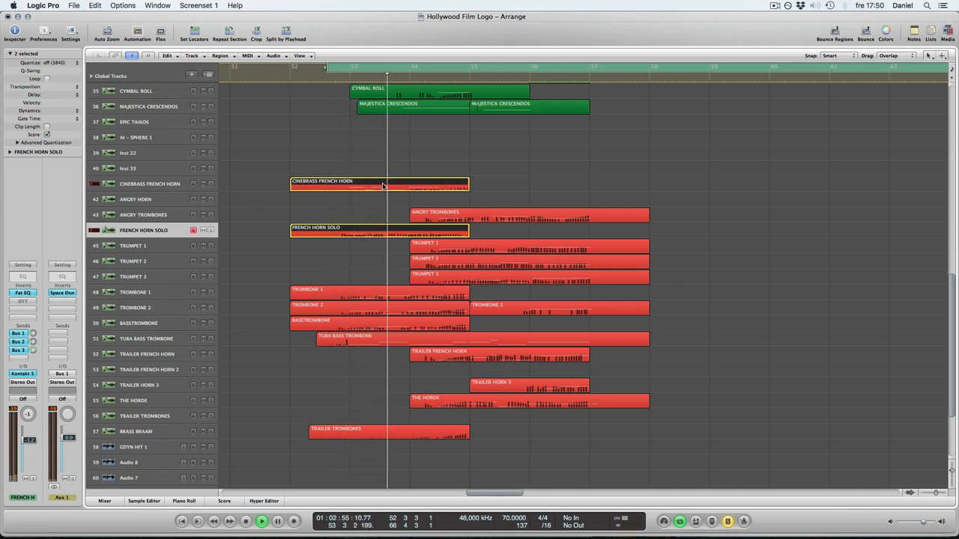
pyautogui.click(264, 522)
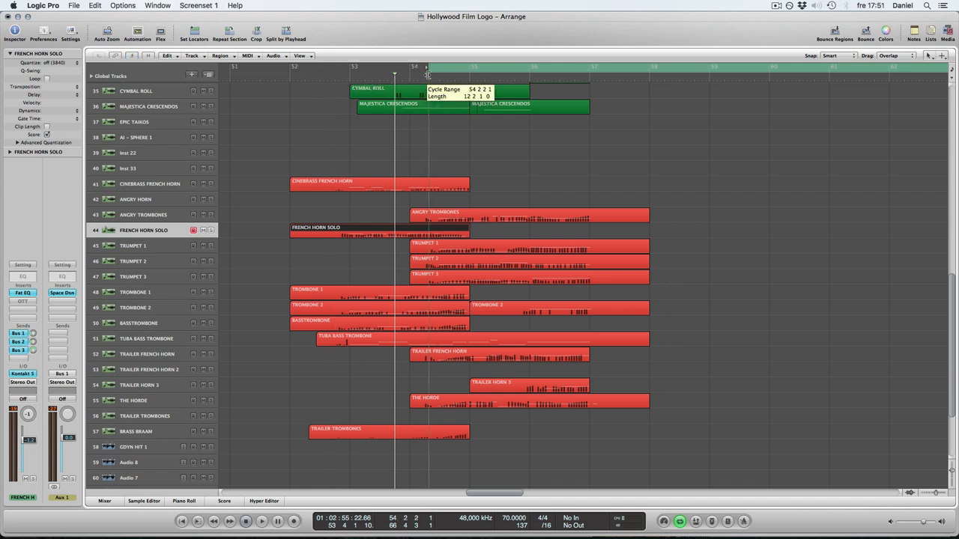
pyautogui.click(378, 231)
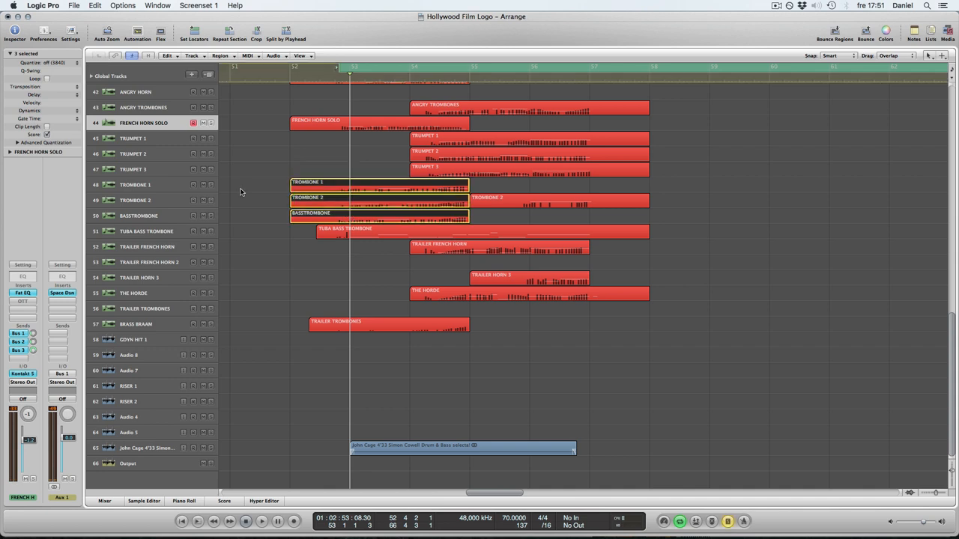
# Select the Trombone 1 track and region and open it in the Piano Roll editor.
pyautogui.click(260, 521)
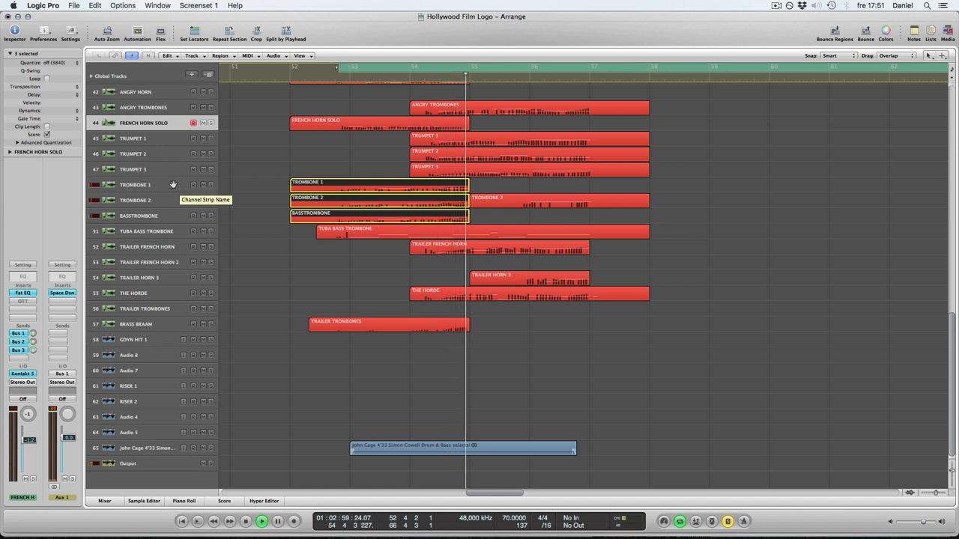
pyautogui.click(138, 186)
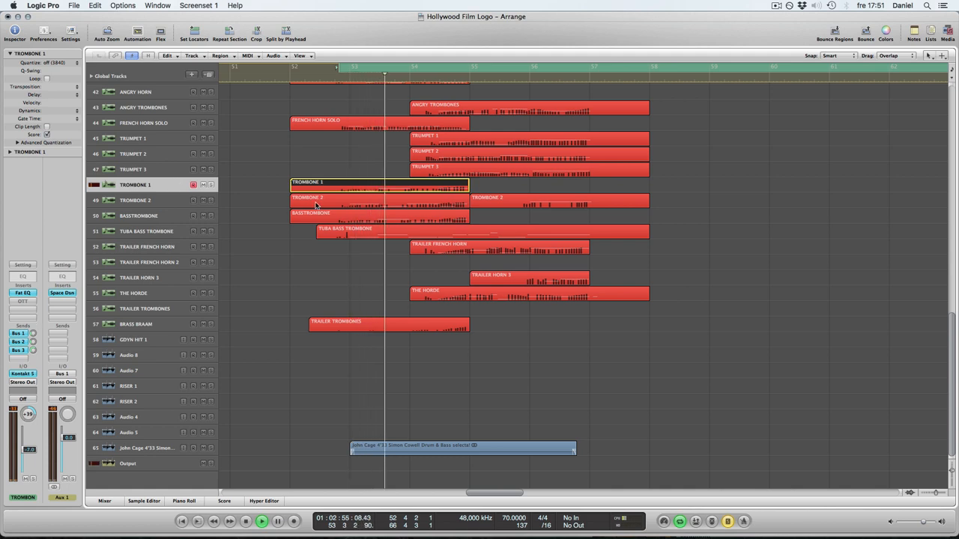
pyautogui.click(185, 498)
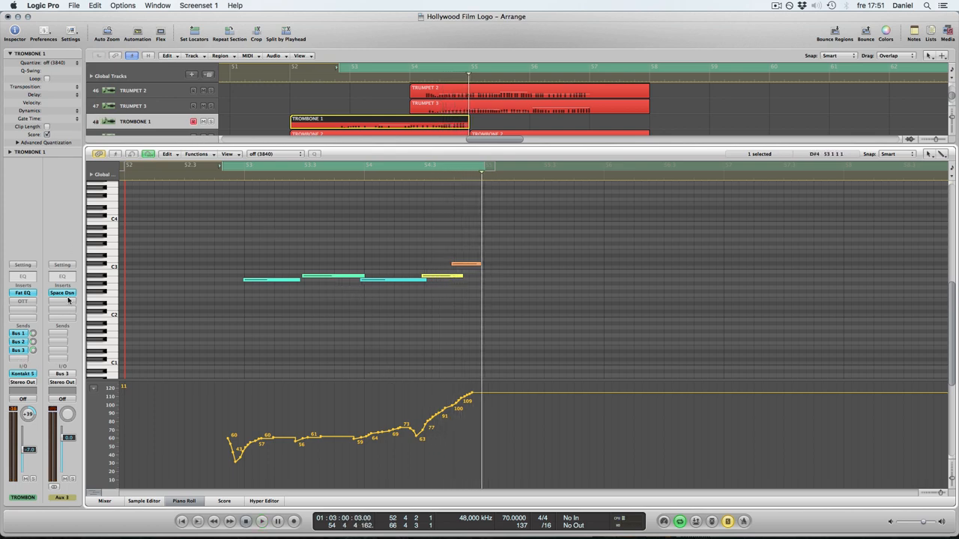
# Open the Space Designer reverb on the Trombone 1 channel, review it and close it.
pyautogui.click(63, 292)
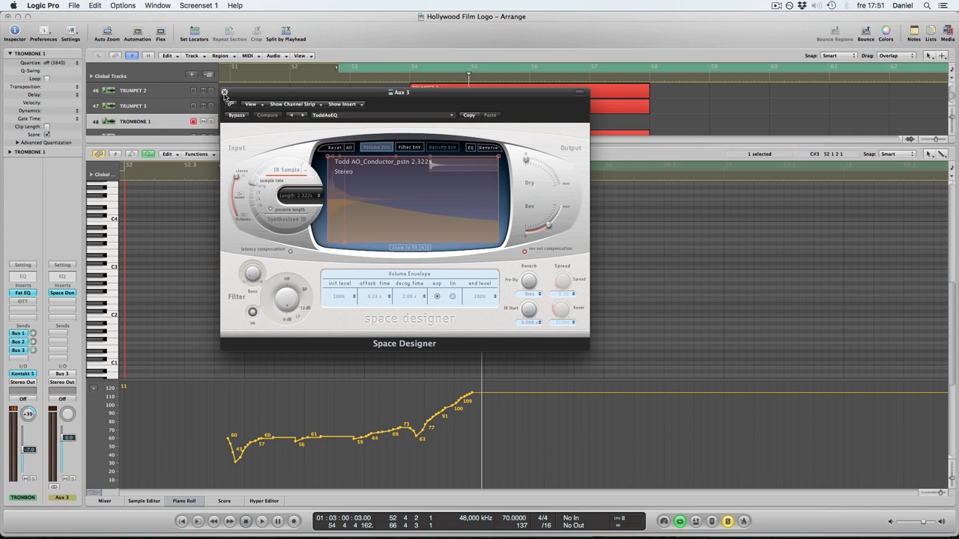
pyautogui.click(225, 95)
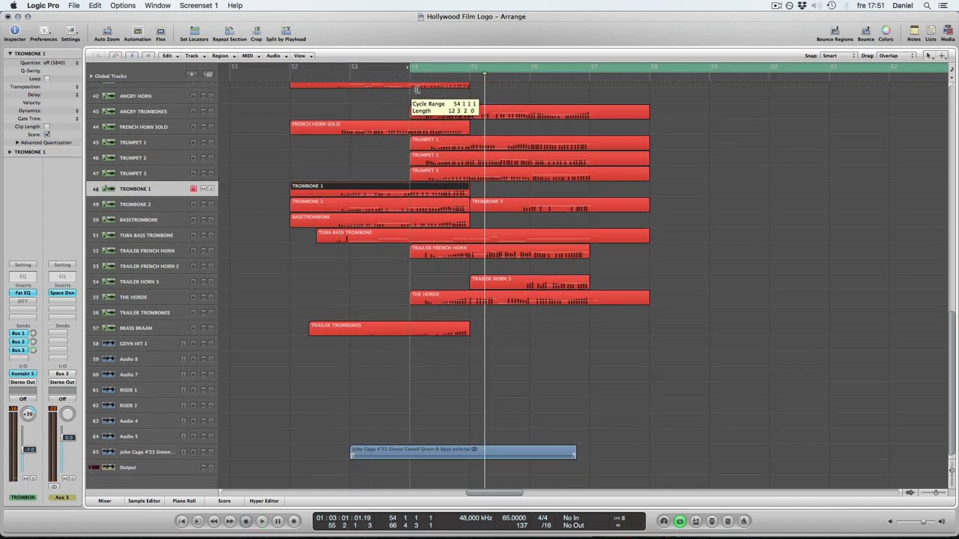
# Set a cycle range in the ruler and show the Angry Trombones region in the Piano Roll.
pyautogui.moveTo(407, 72); pyautogui.dragTo(440, 71)
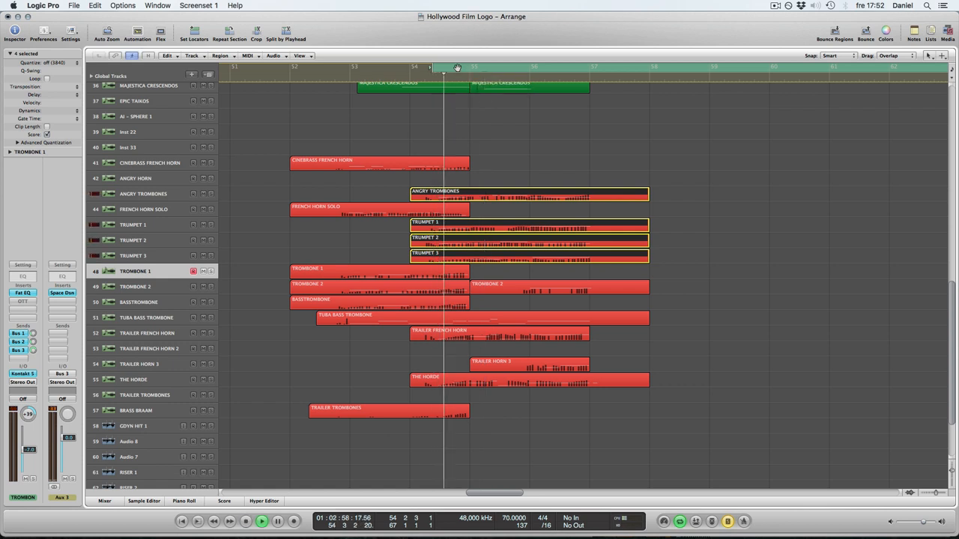
pyautogui.click(454, 66)
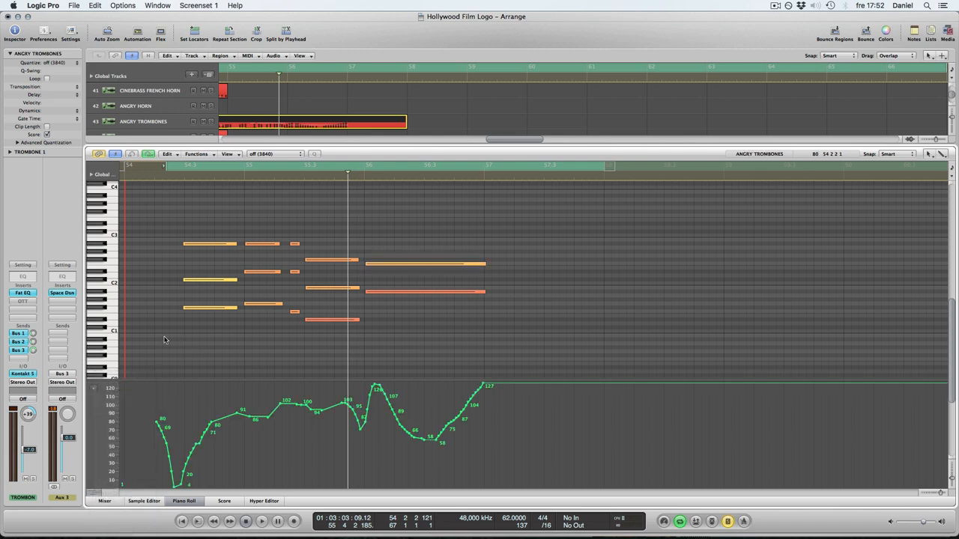
# Move the playhead, then close the Piano Roll to return to the full arrangement.
pyautogui.click(262, 523)
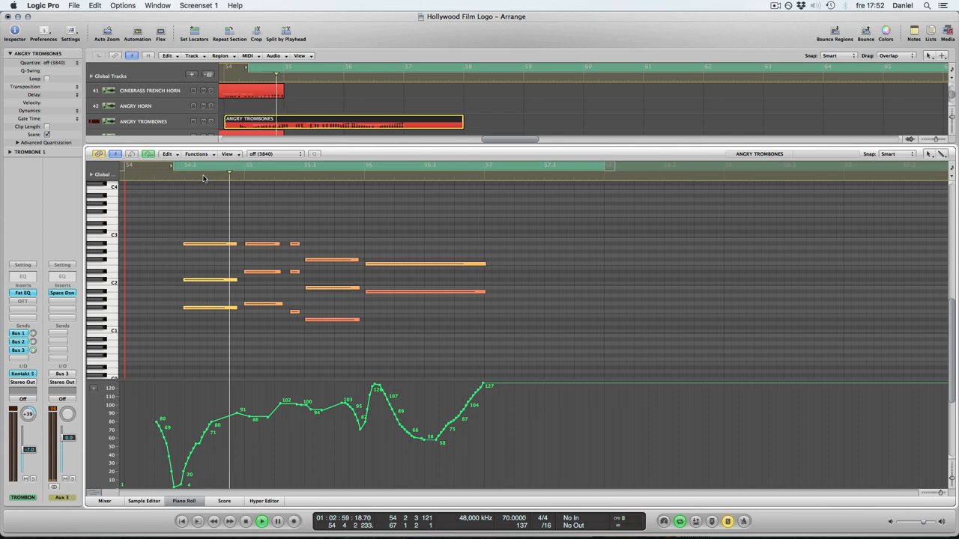
pyautogui.click(293, 174)
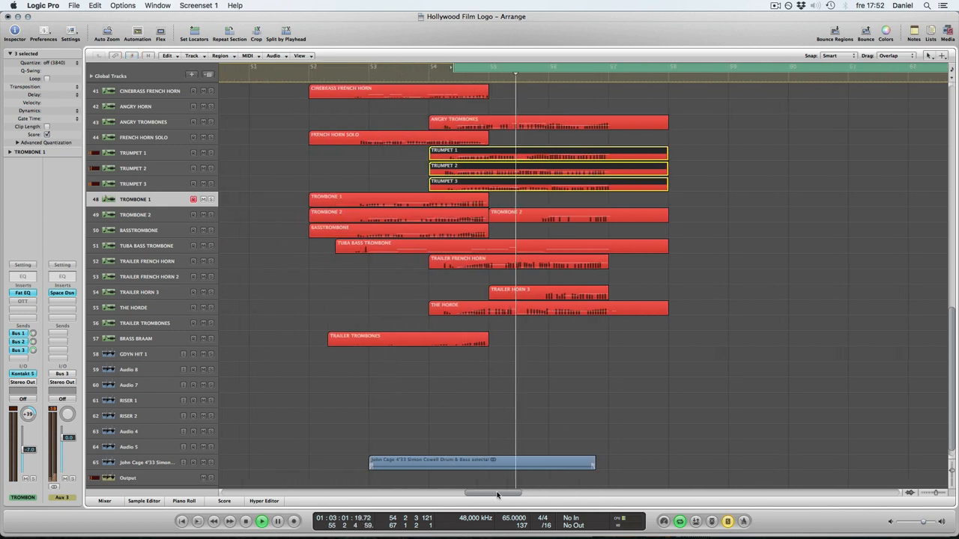
pyautogui.hscroll(3)
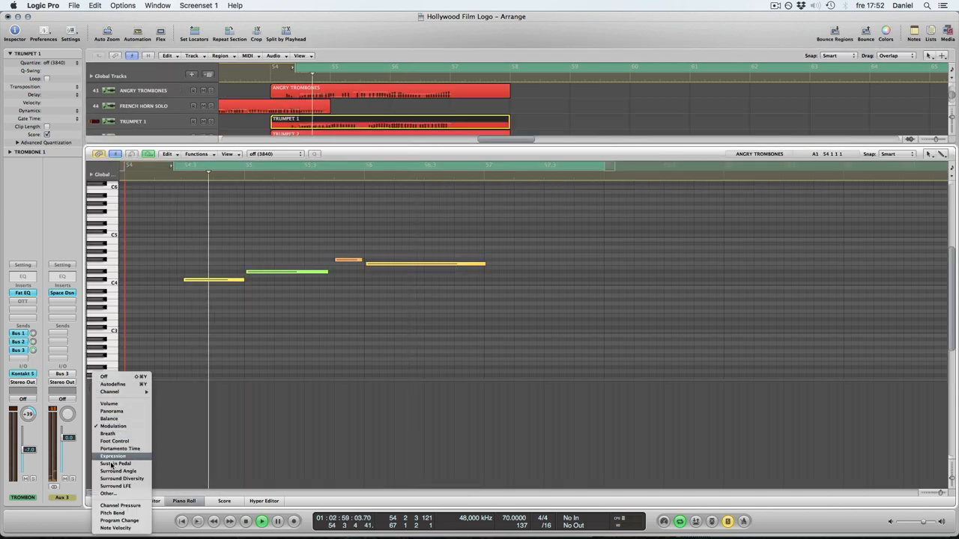
pyautogui.click(114, 454)
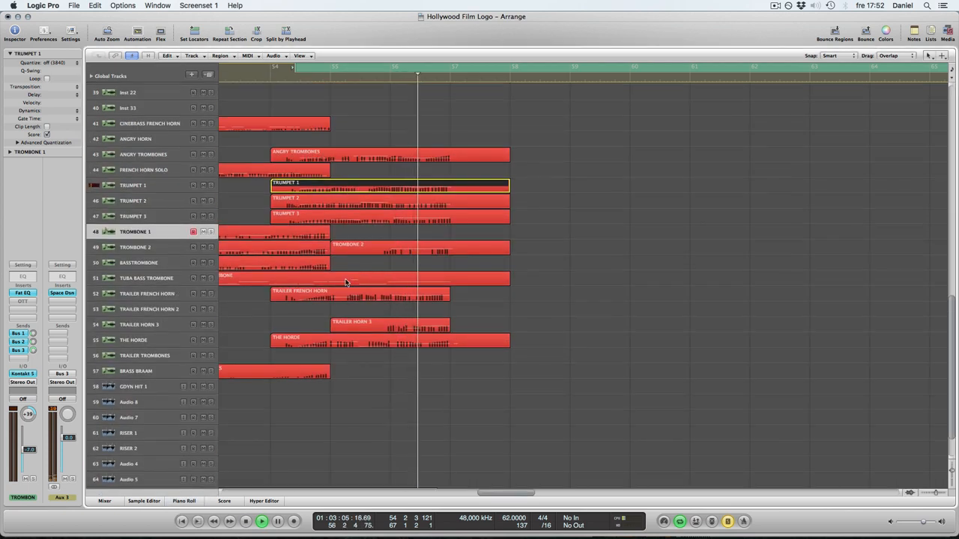
# Select the Trailer French Horn region and loop playback over the brass section.
pyautogui.click(359, 294)
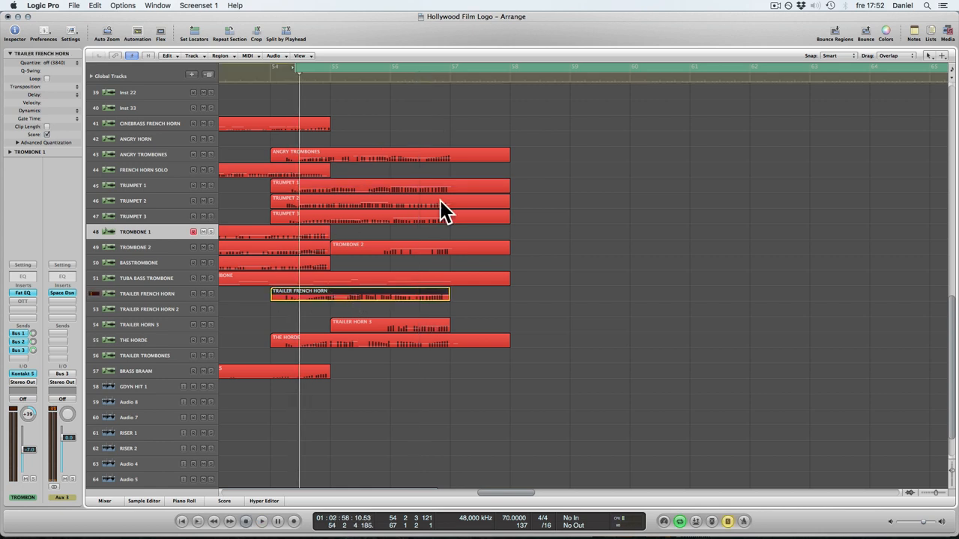
pyautogui.moveTo(404, 204)
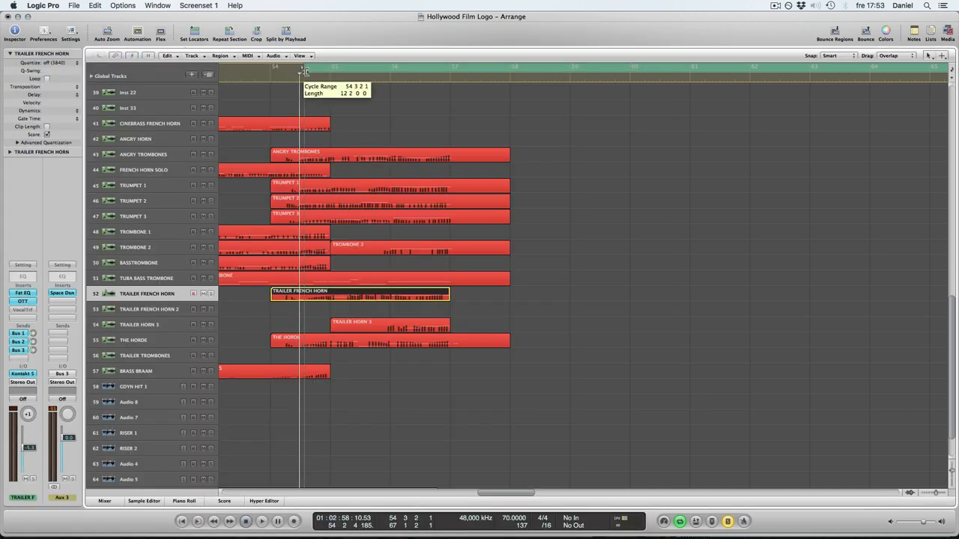
pyautogui.click(261, 521)
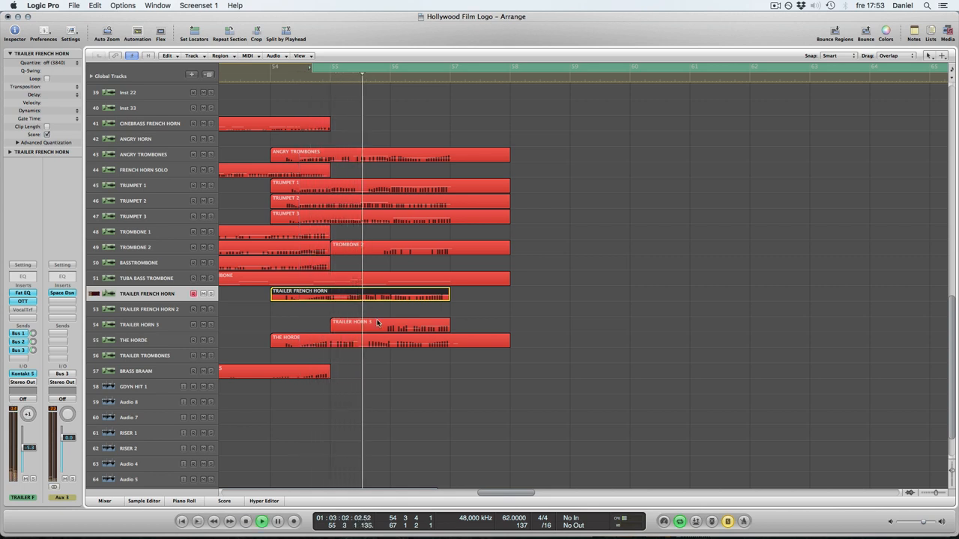
pyautogui.click(389, 324)
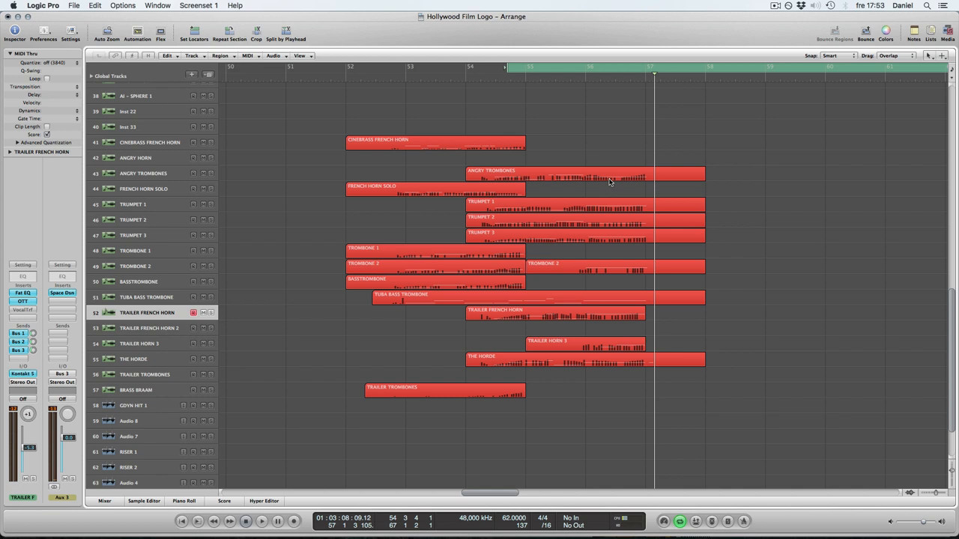
pyautogui.moveTo(773, 218)
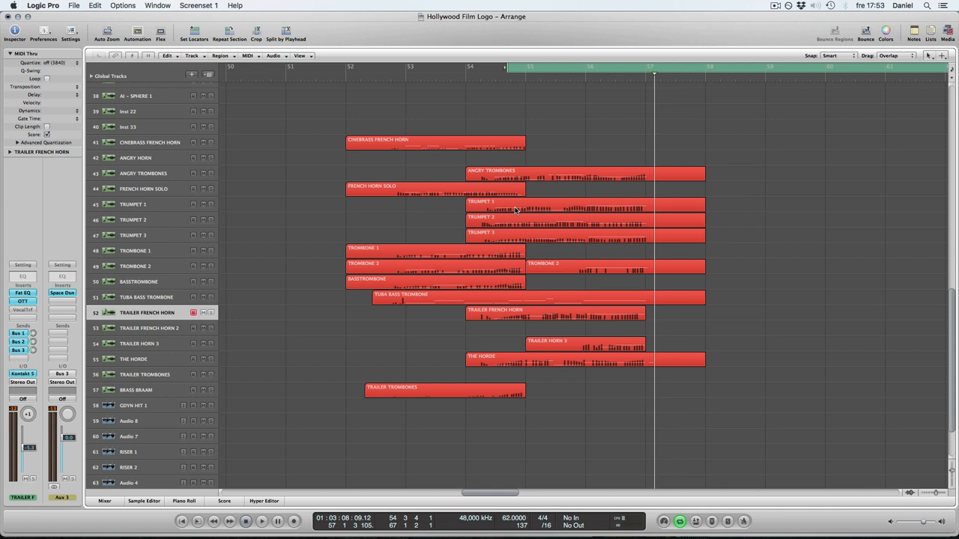
pyautogui.moveTo(456, 328)
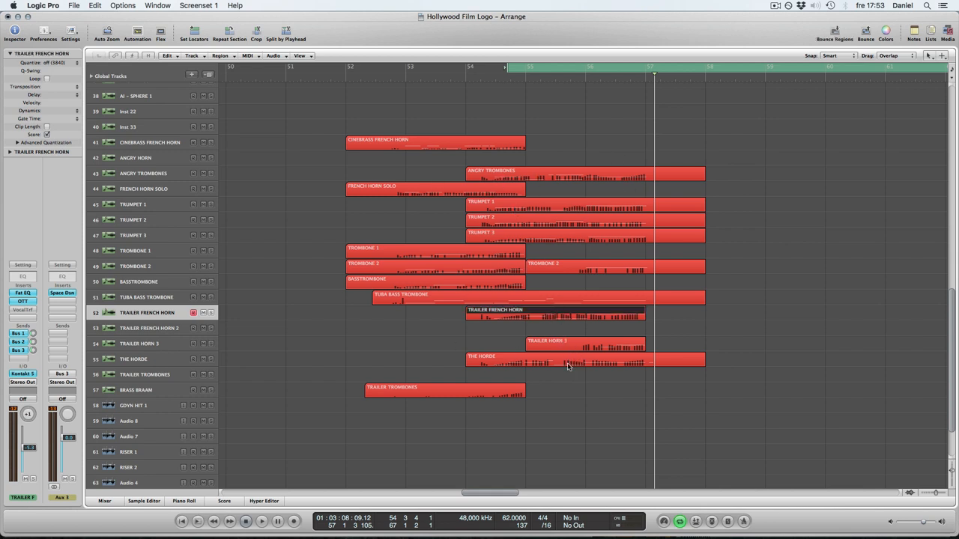
# Select the brass regions with the cymbal and Majestica tracks visible above.
pyautogui.click(567, 364)
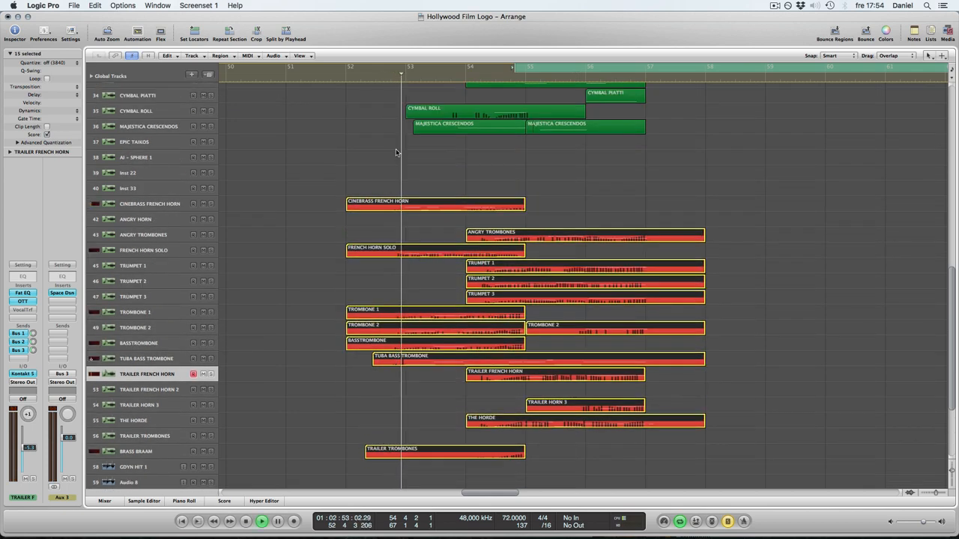
# Scroll down to the John Cage 4'33 audio track and deselect the brass regions.
pyautogui.scroll(-3)
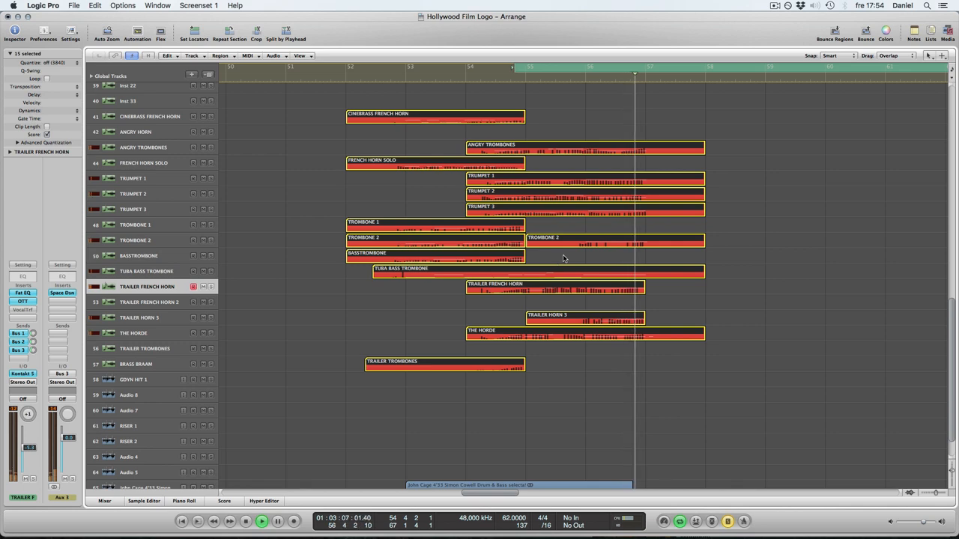
pyautogui.click(261, 521)
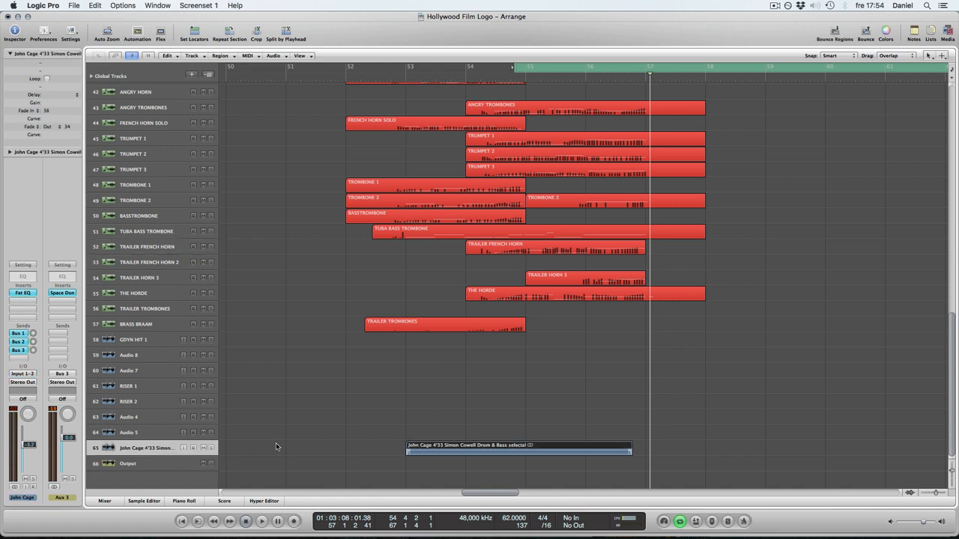
pyautogui.moveTo(516, 65)
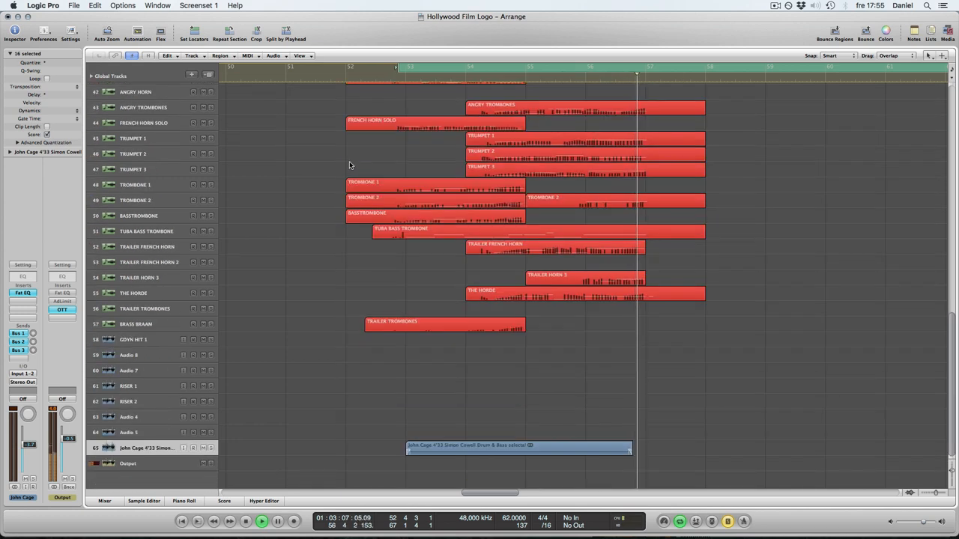
# Scroll up to the flute, clarinet and string tracks during playback.
pyautogui.scroll(3)
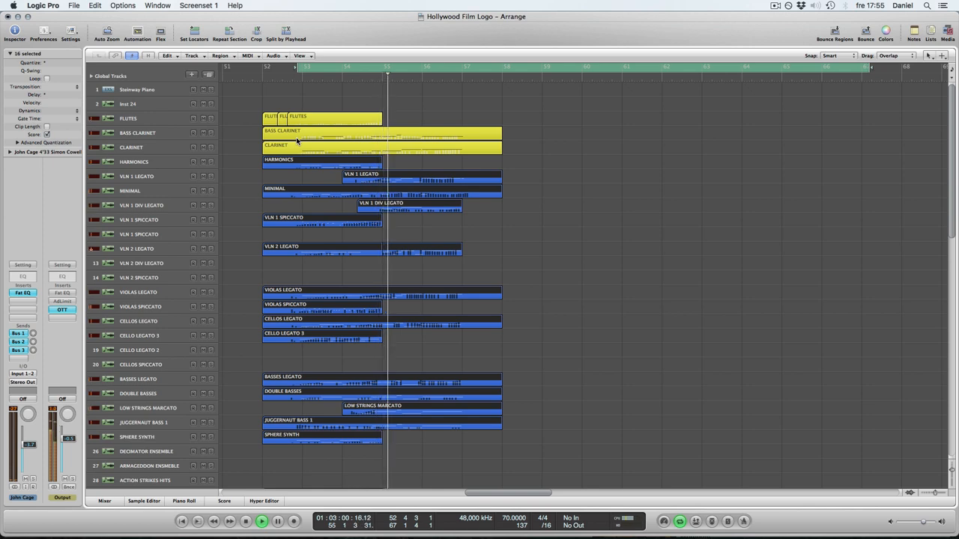
# Scroll through the string and percussion tracks down to the later VLN legato regions.
pyautogui.scroll(-3)
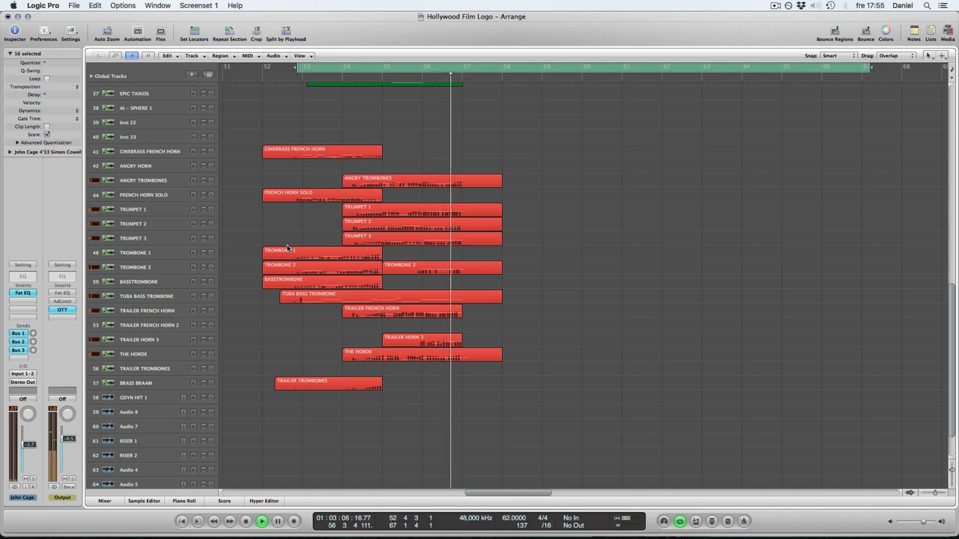
pyautogui.scroll(3)
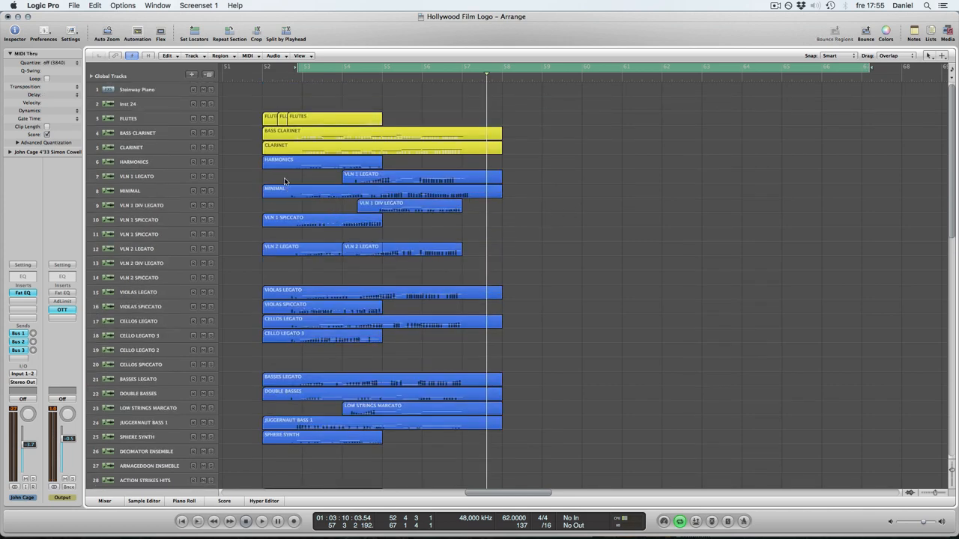
pyautogui.scroll(-3)
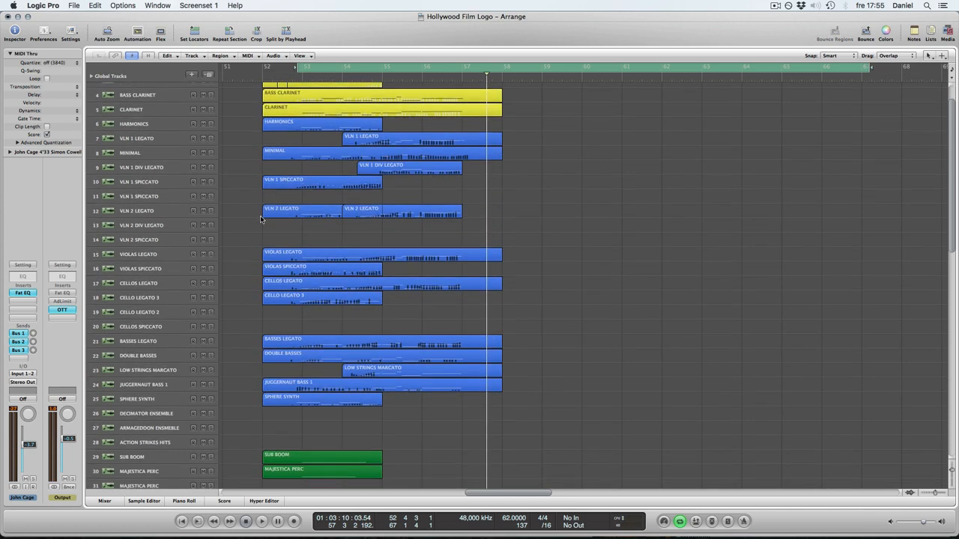
pyautogui.scroll(-3)
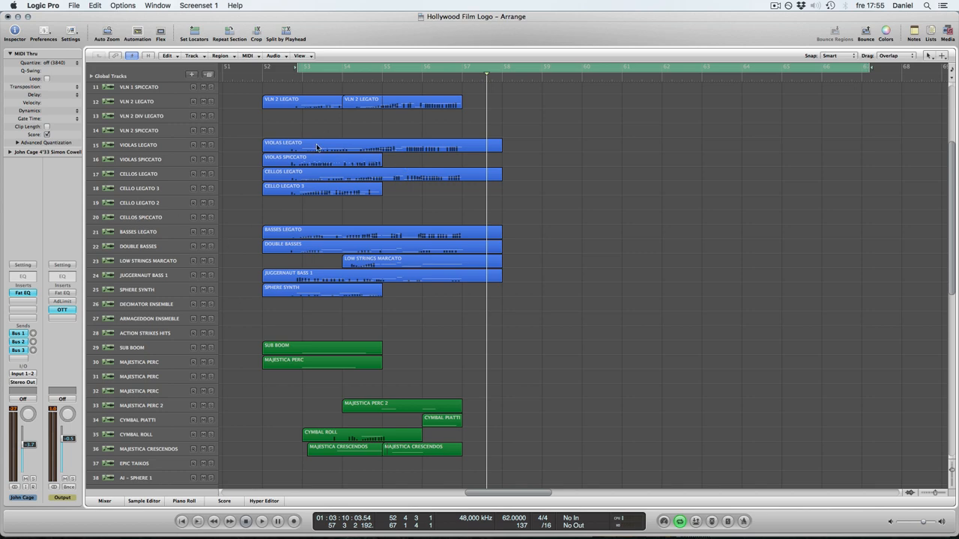
pyautogui.scroll(-3)
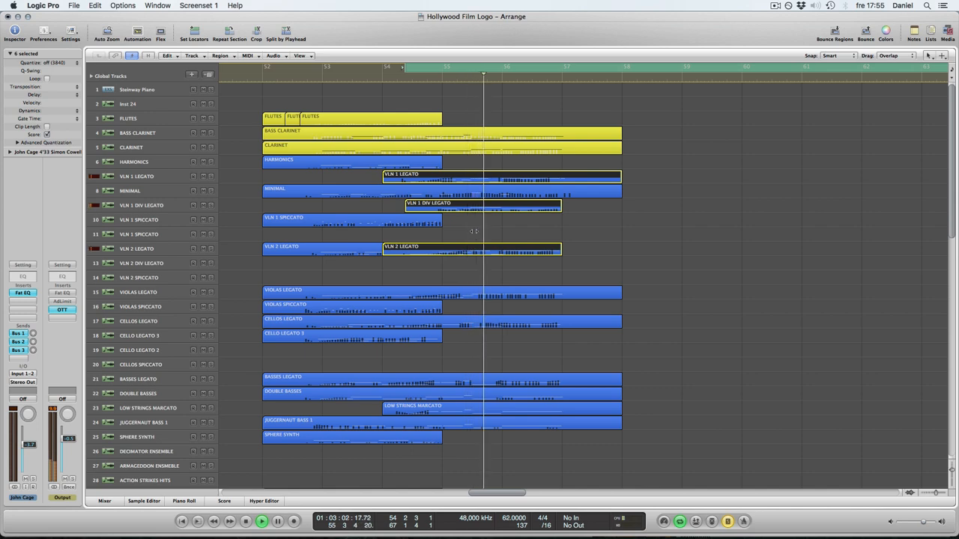
# Follow playback down through the violin legato passage toward bar 56.
pyautogui.scroll(-3)
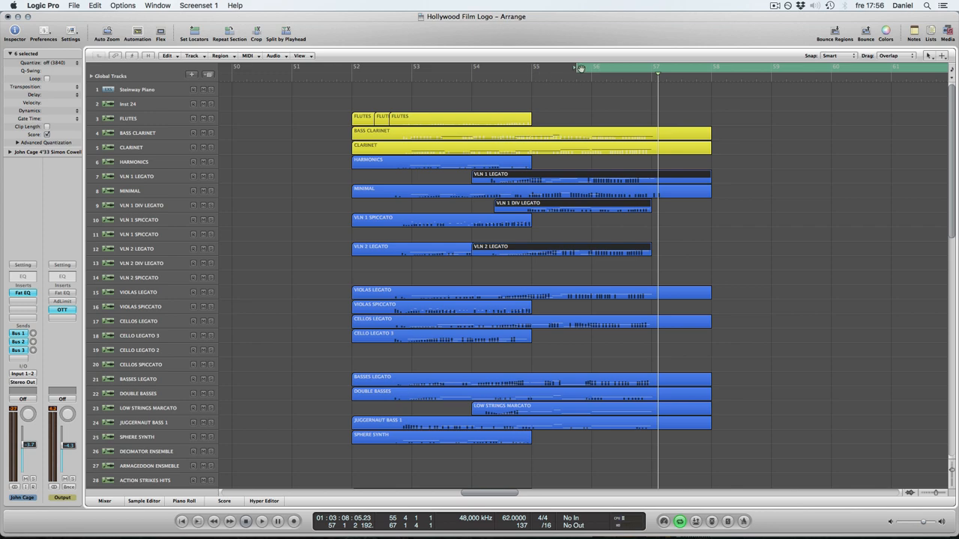
# Set a cycle range over the orchestral cue and scroll down to the lower strings and percussion.
pyautogui.moveTo(581, 68); pyautogui.dragTo(390, 67)
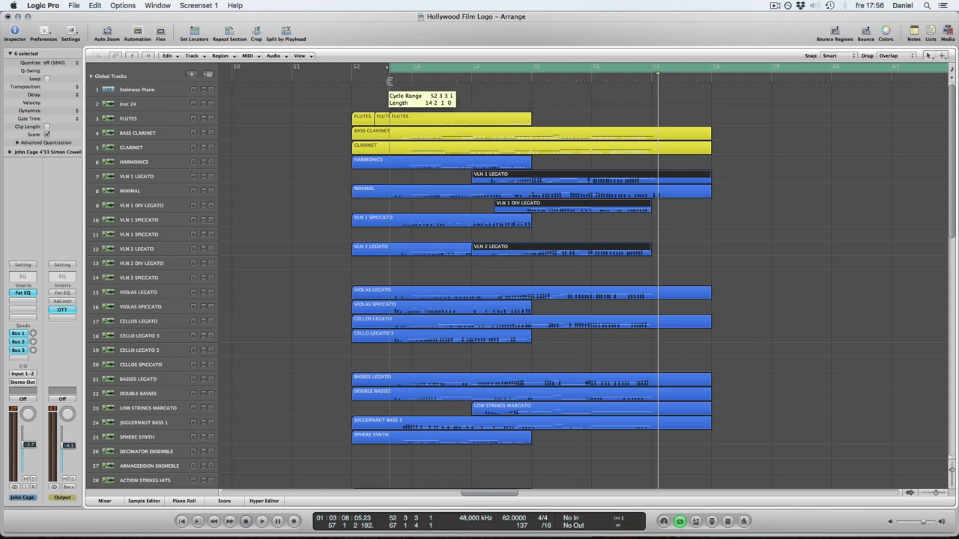
pyautogui.scroll(-3)
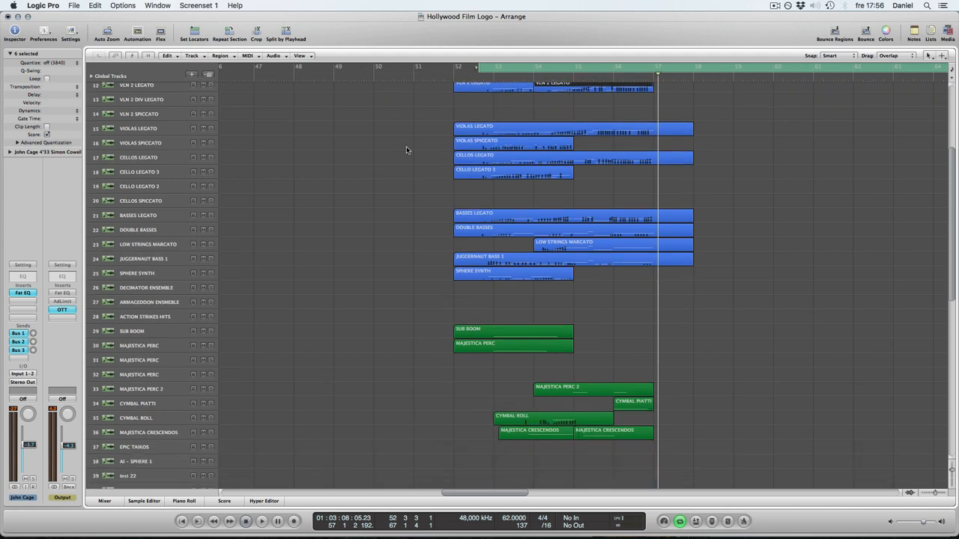
pyautogui.scroll(-3)
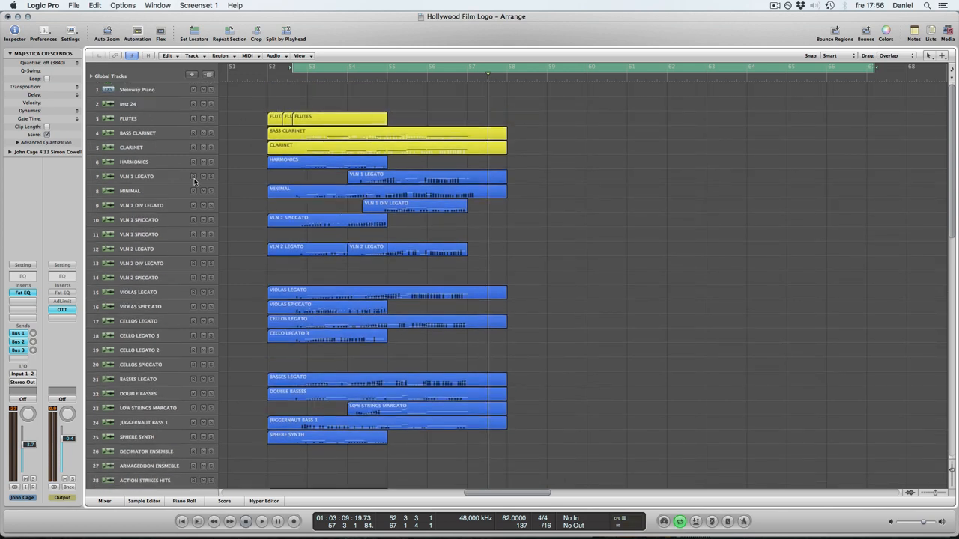
pyautogui.moveTo(622, 157)
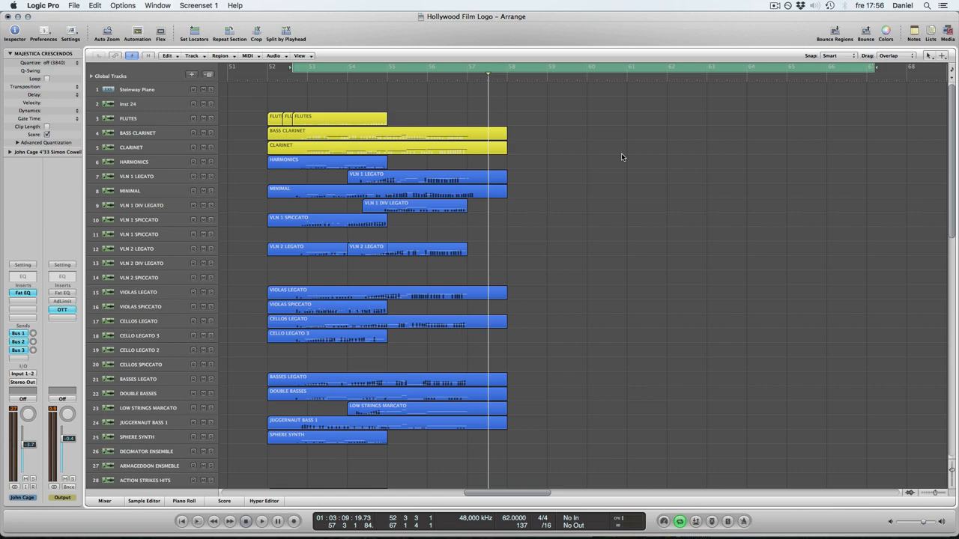
pyautogui.moveTo(624, 167)
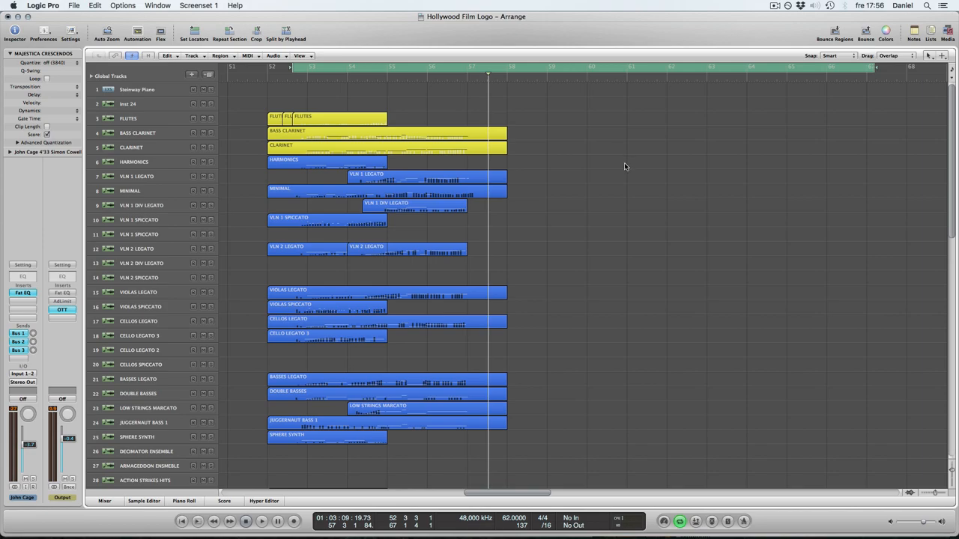